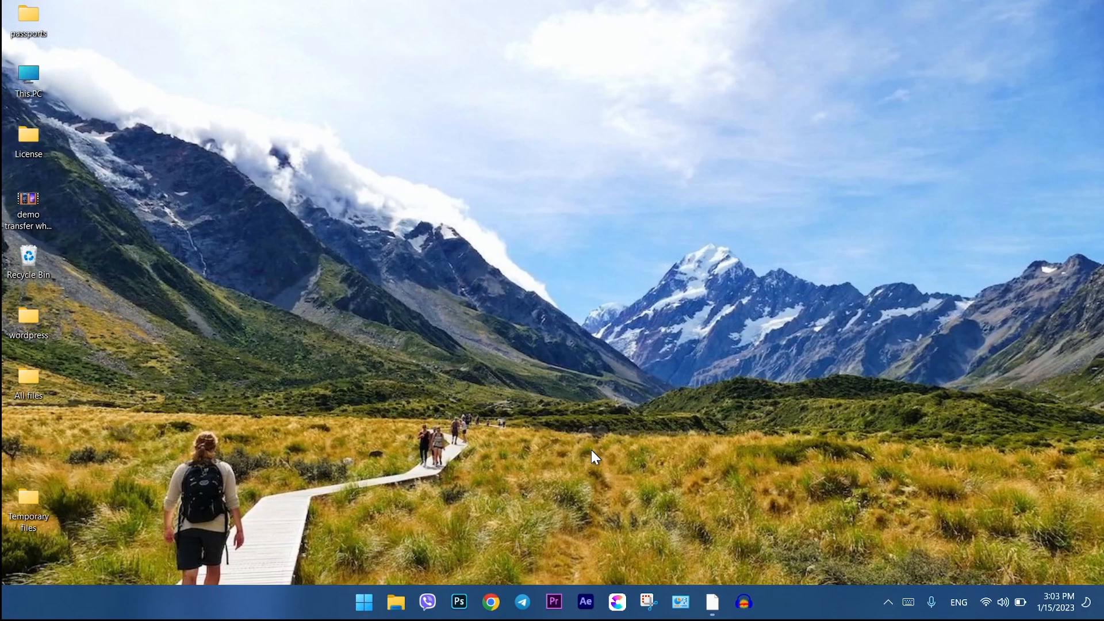
Step: Bring up the Run box with Win+R and start typing cmd
{"action": "key", "text": "Win+r"}
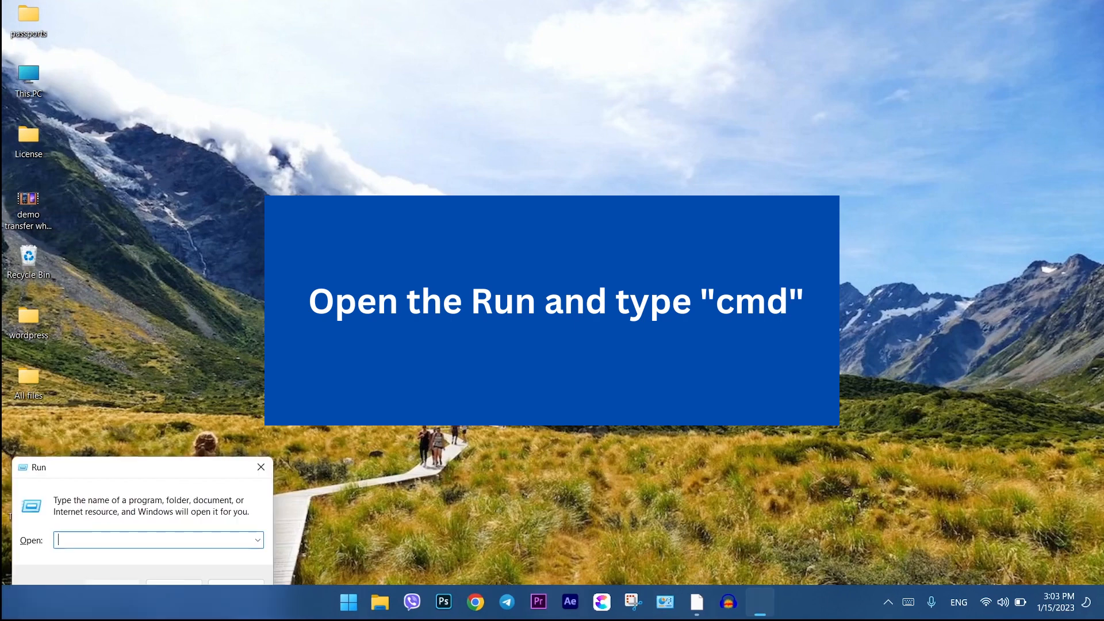
{"action": "type", "text": "cm"}
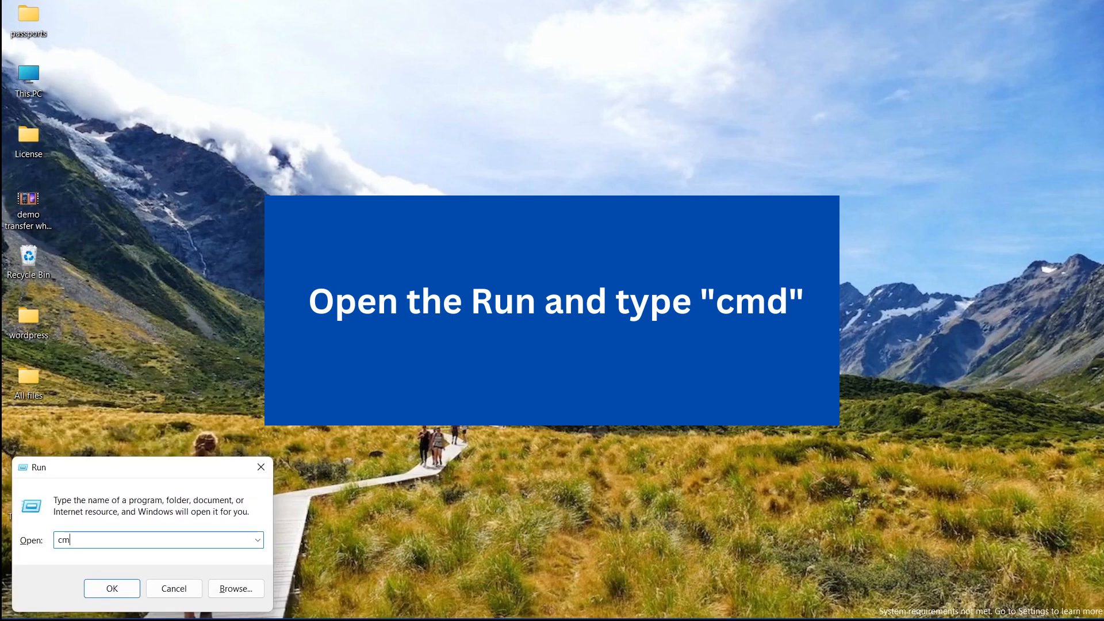
Step: Run ipconfig in Command Prompt to read the Wi-Fi default gateway 192.168.1.1
{"action": "left_click", "coordinate": [112, 588]}
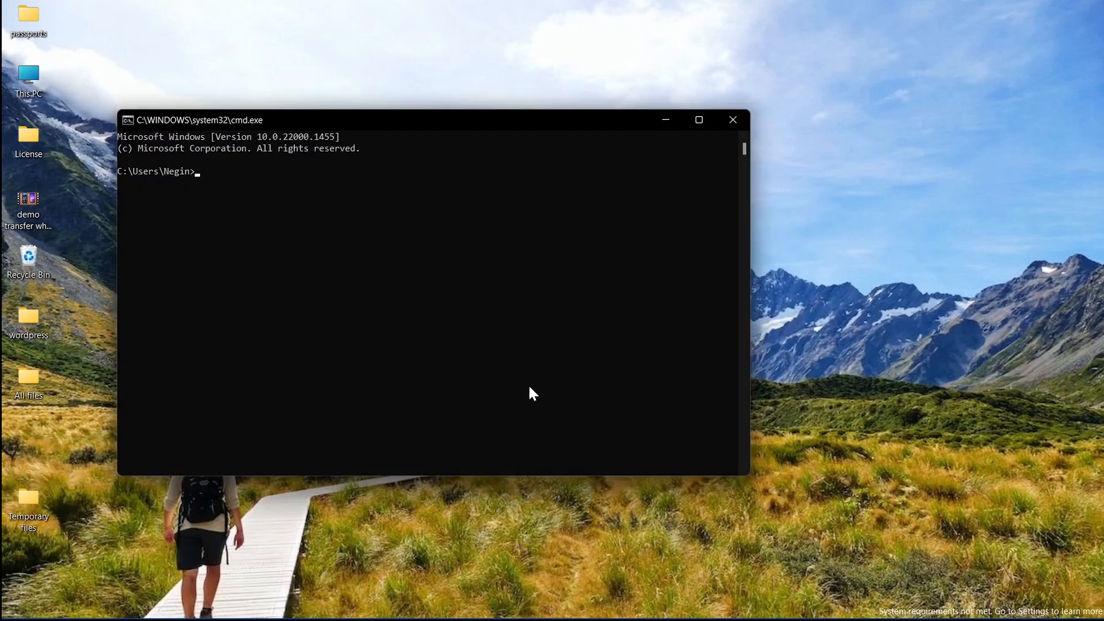
{"action": "type", "text": "ipconfig"}
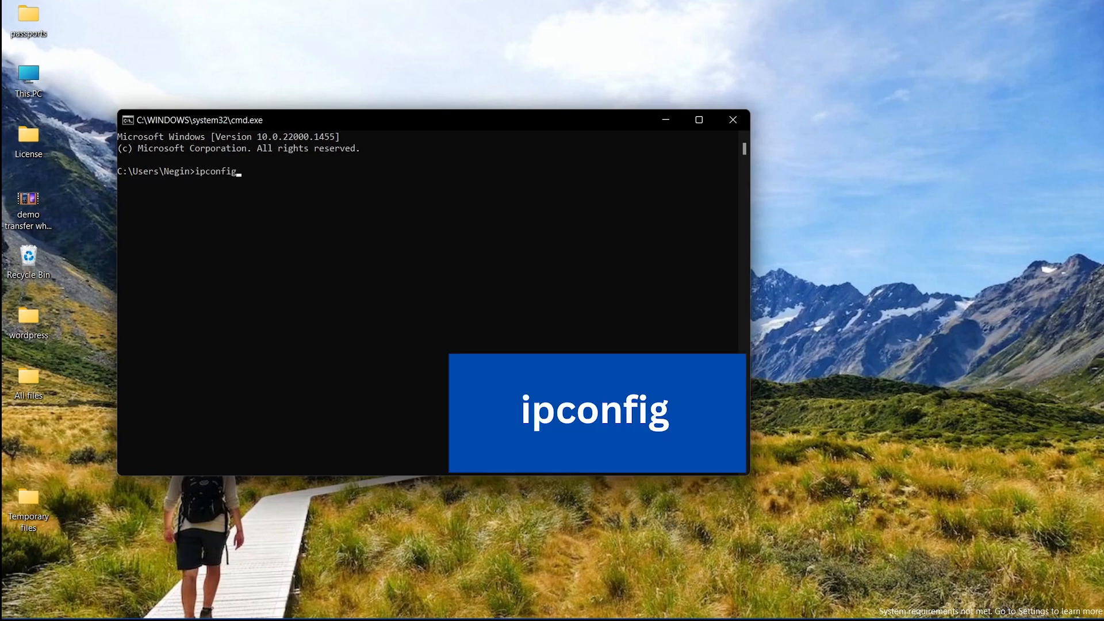
{"action": "key", "text": "Return"}
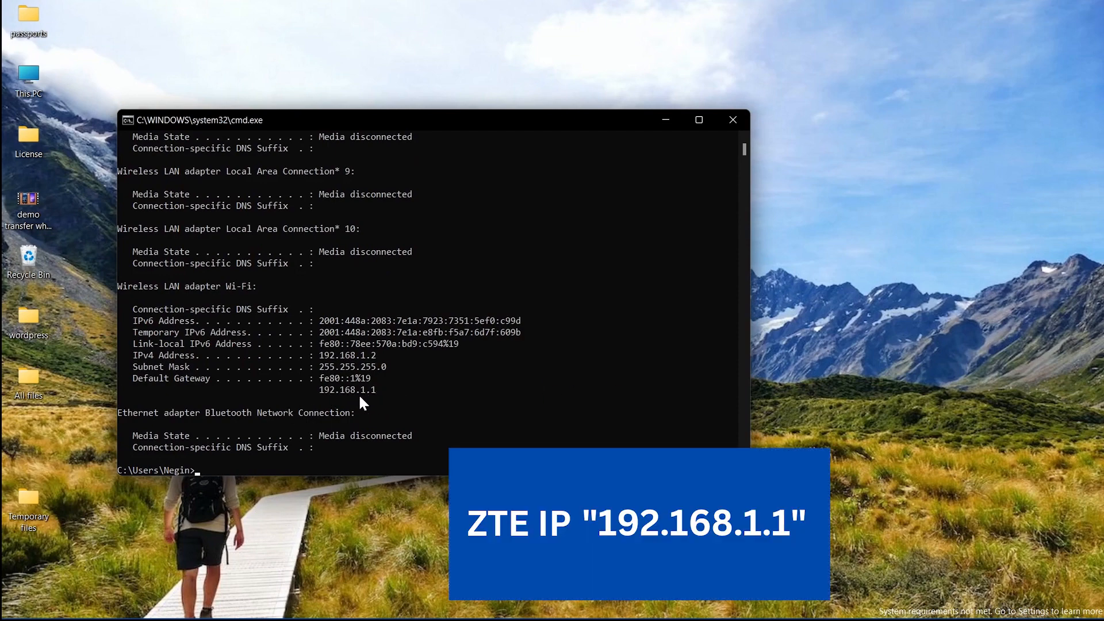
{"action": "mouse_move", "coordinate": [344, 403]}
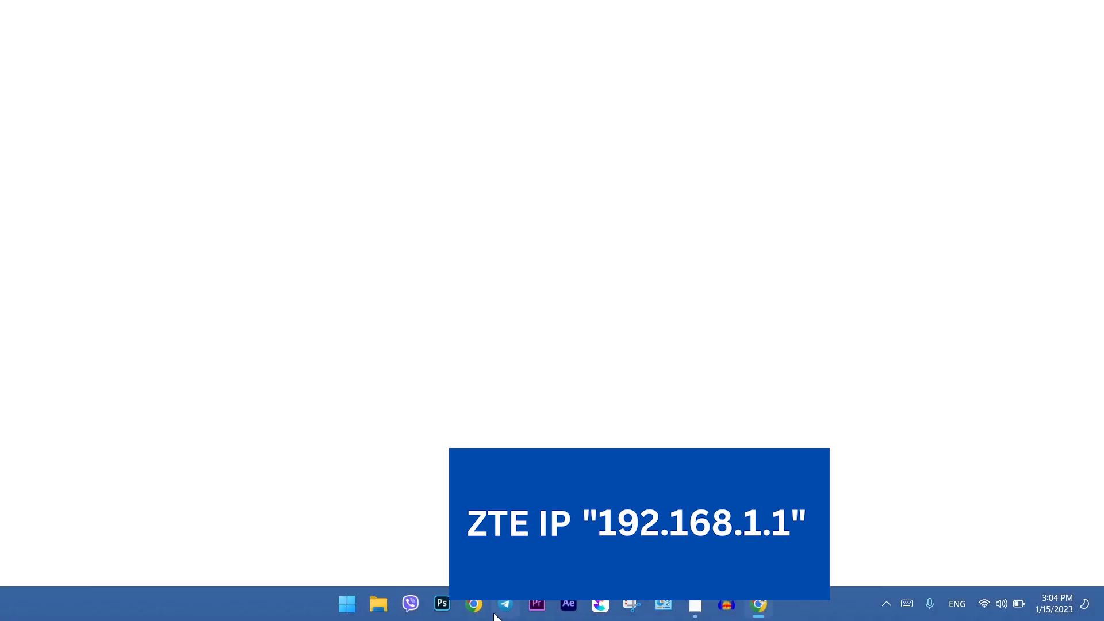
Step: Enter the router address in Chrome and load the F609 login page at 192.168.1.1
{"action": "left_click", "coordinate": [474, 603]}
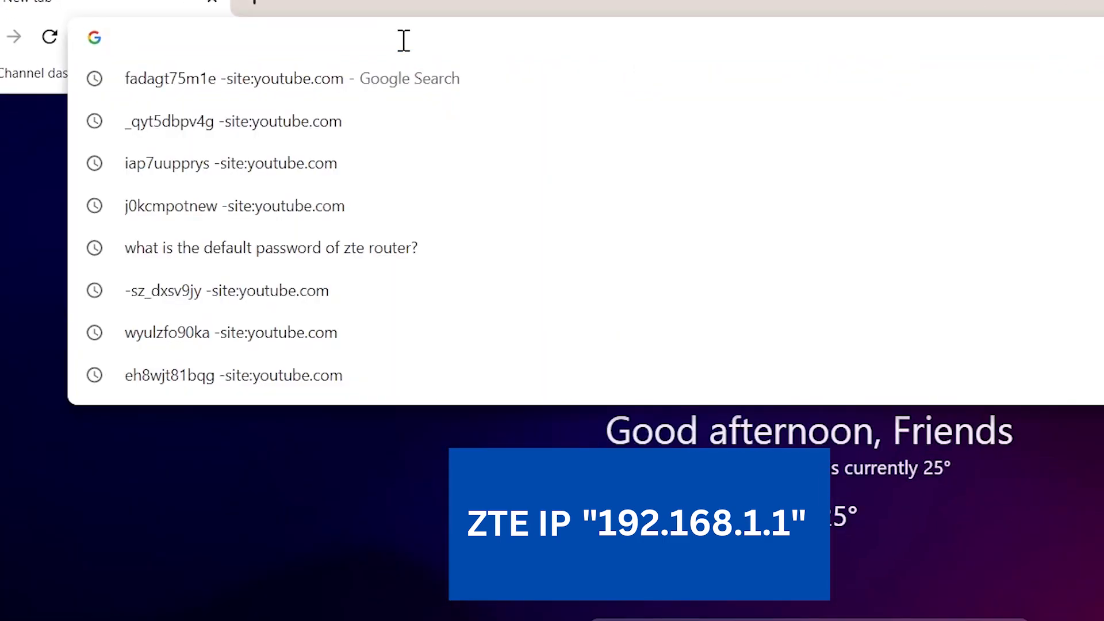
{"action": "type", "text": "192.168.100.1"}
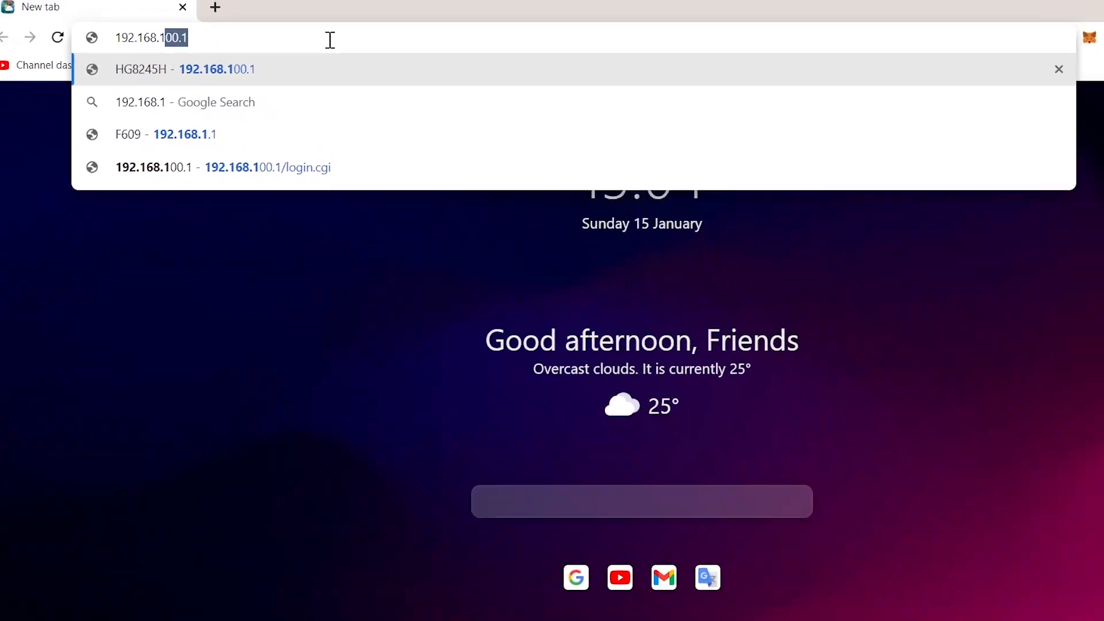
{"action": "left_click", "coordinate": [164, 135]}
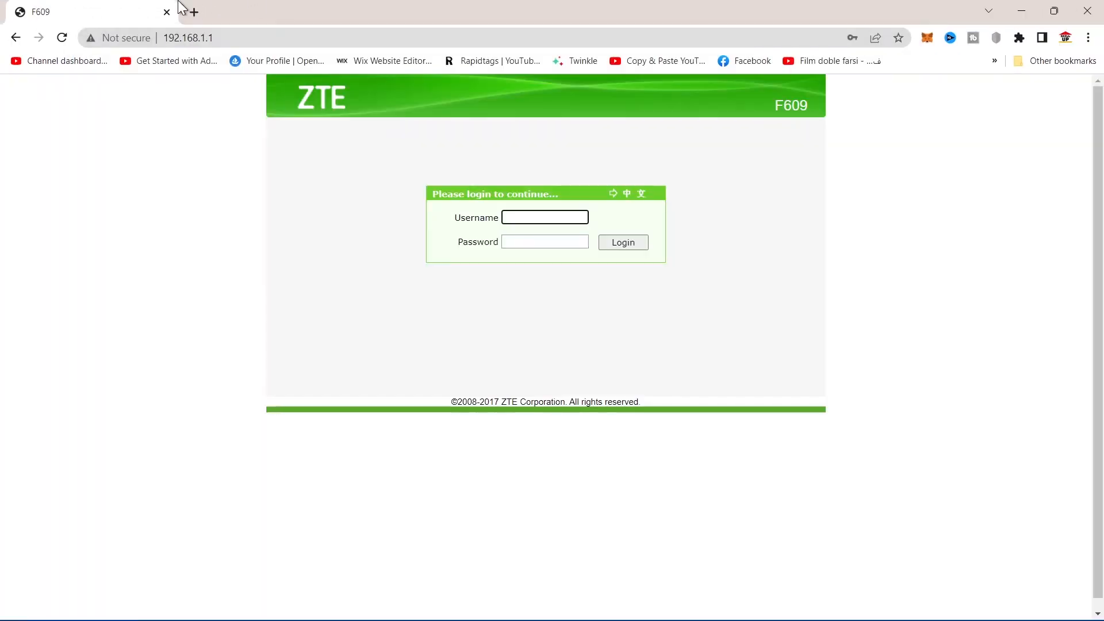
Step: Fill the login form as username user with its password and log in
{"action": "left_click", "coordinate": [544, 217]}
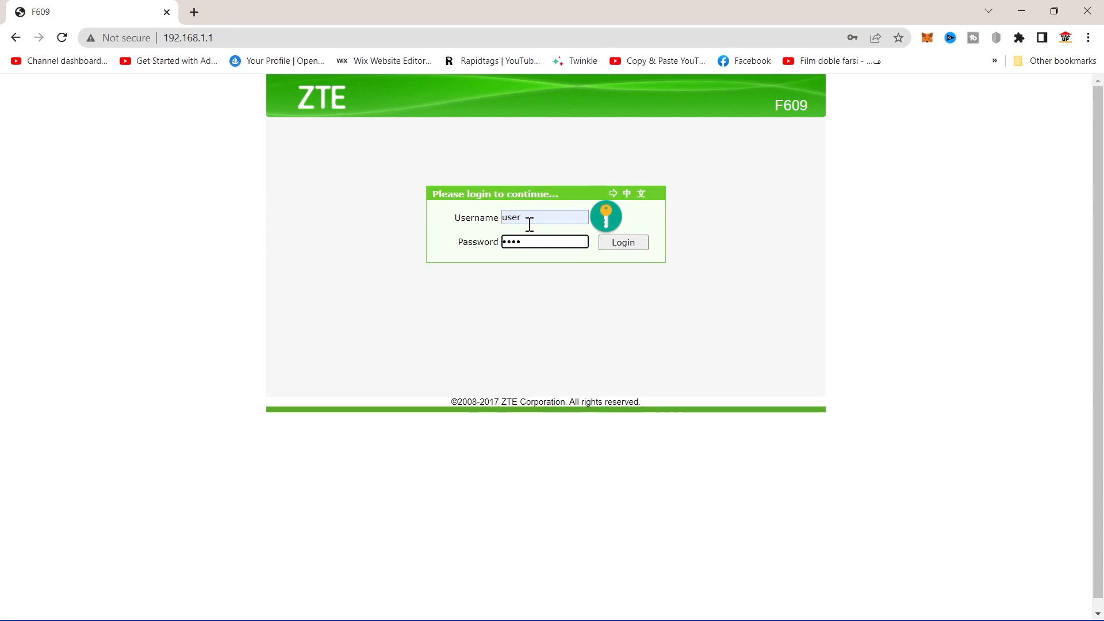
{"action": "left_click", "coordinate": [622, 243]}
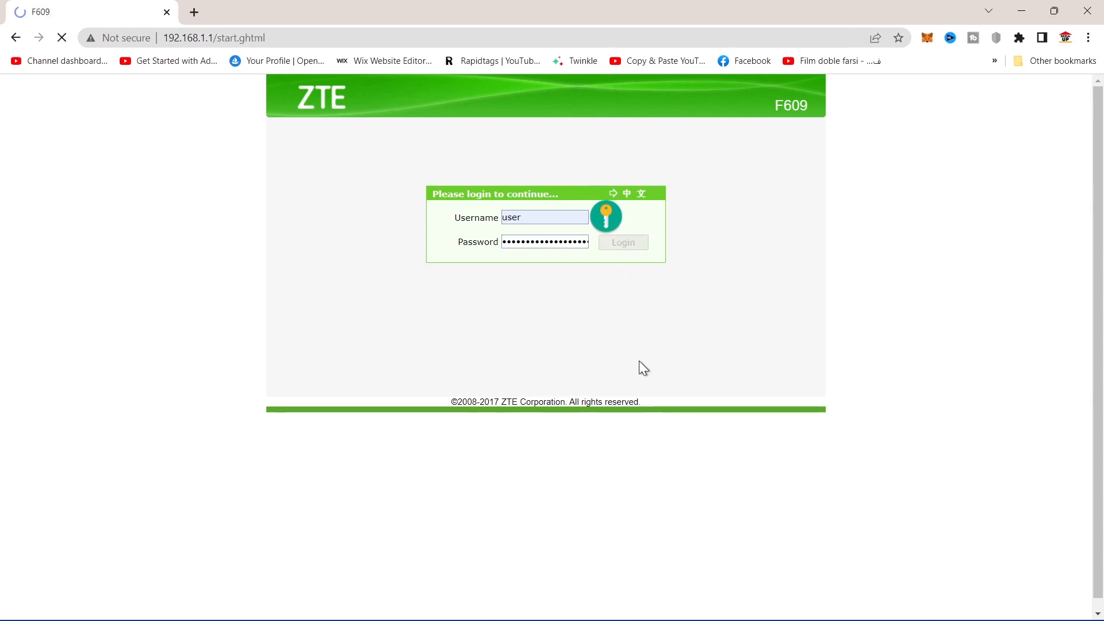
Step: Expand the Network menu to reach the WLAN Basic settings page
{"action": "left_click", "coordinate": [621, 243]}
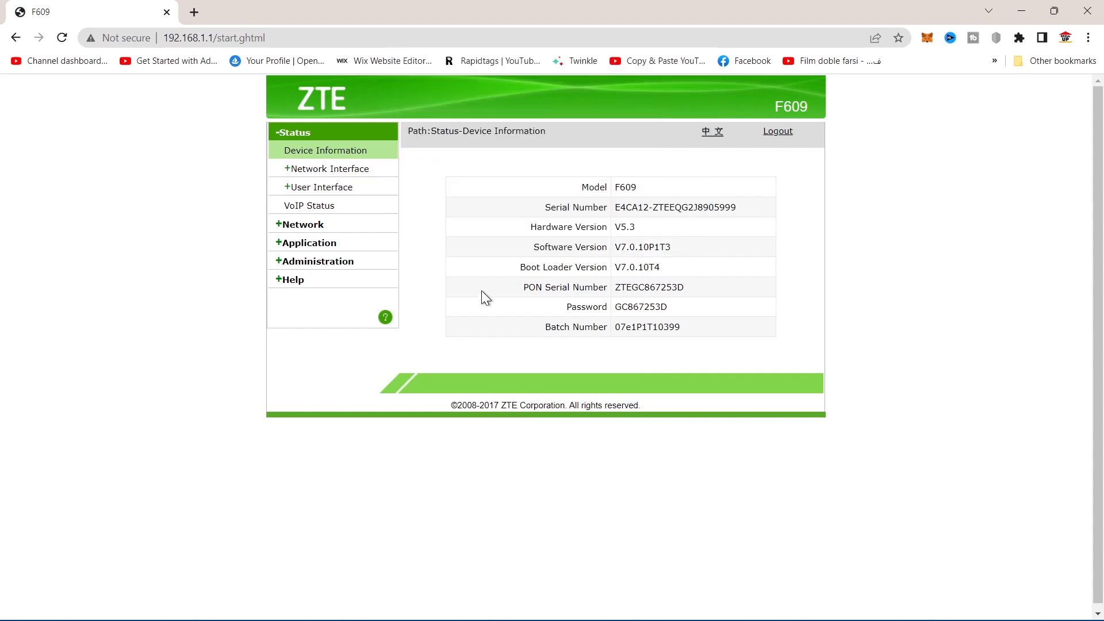
{"action": "mouse_move", "coordinate": [618, 506]}
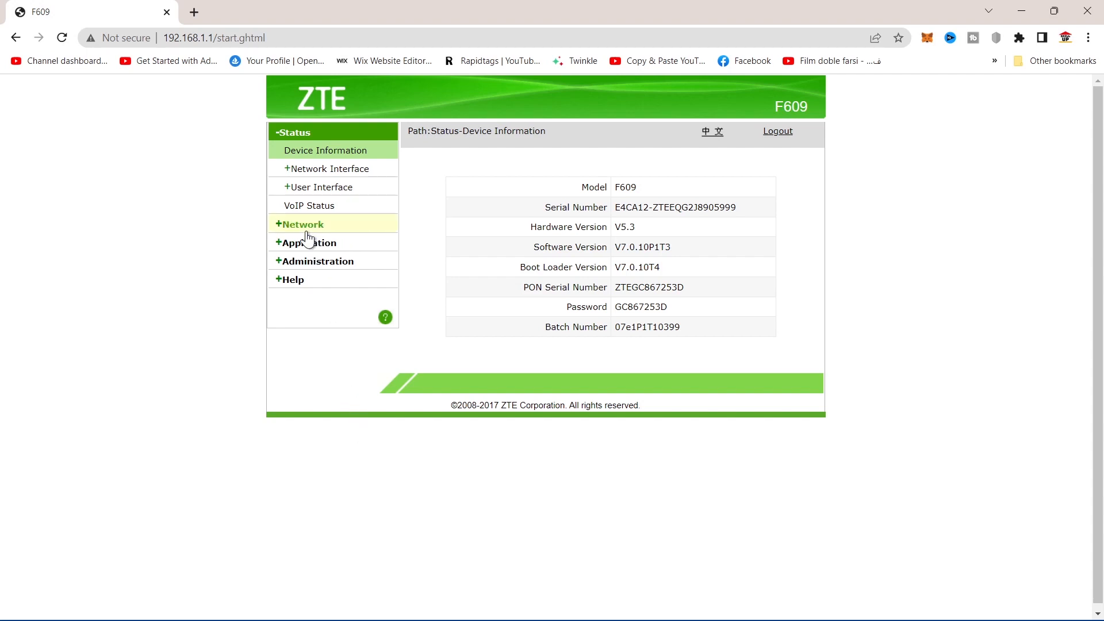
{"action": "left_click", "coordinate": [302, 224]}
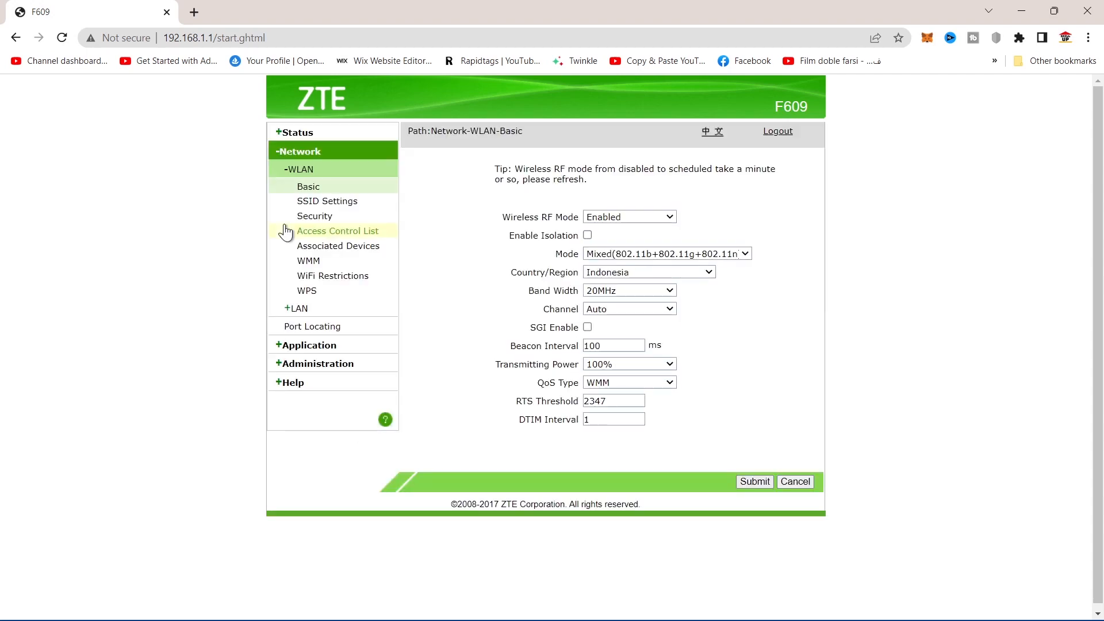
{"action": "mouse_move", "coordinate": [326, 200]}
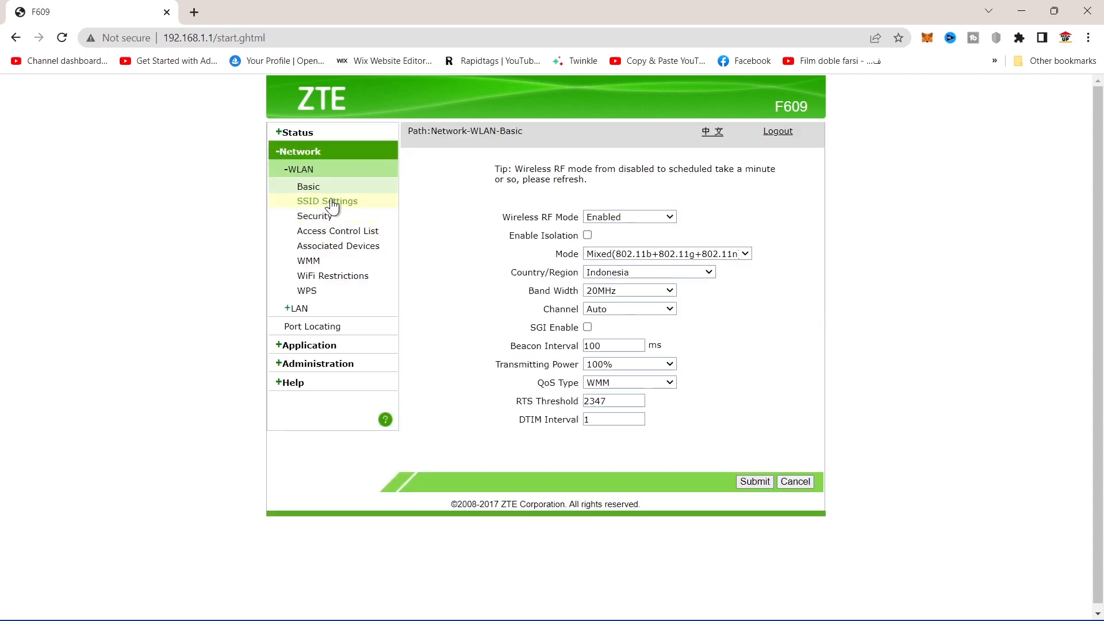
{"action": "mouse_move", "coordinate": [348, 205]}
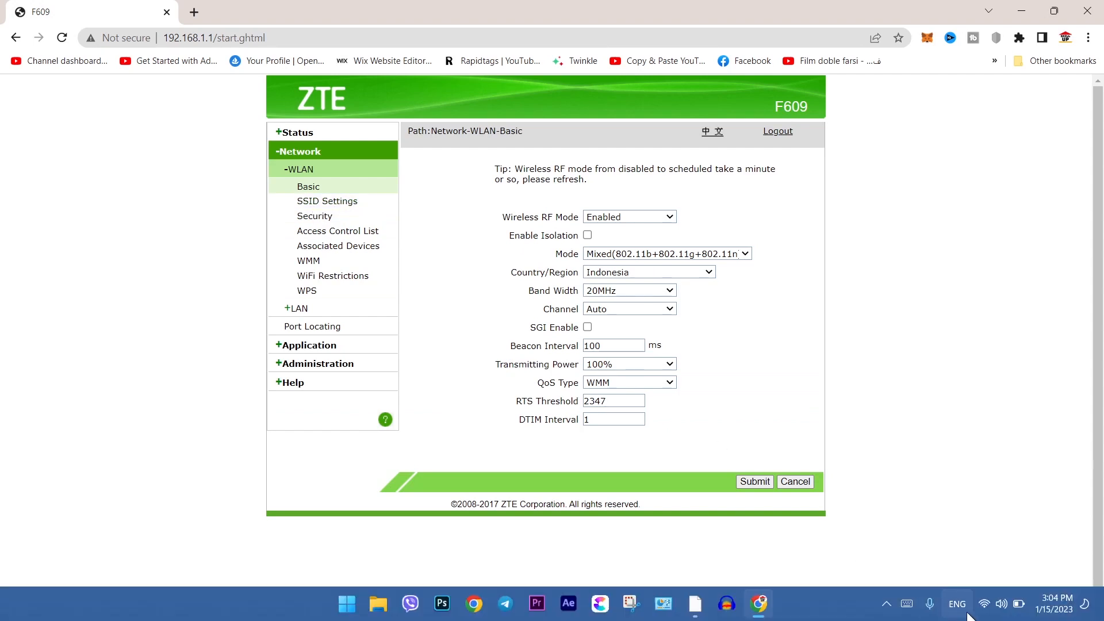
Step: Go to WLAN SSID Settings and select the SSID1 name text for replacement
{"action": "left_click", "coordinate": [327, 200]}
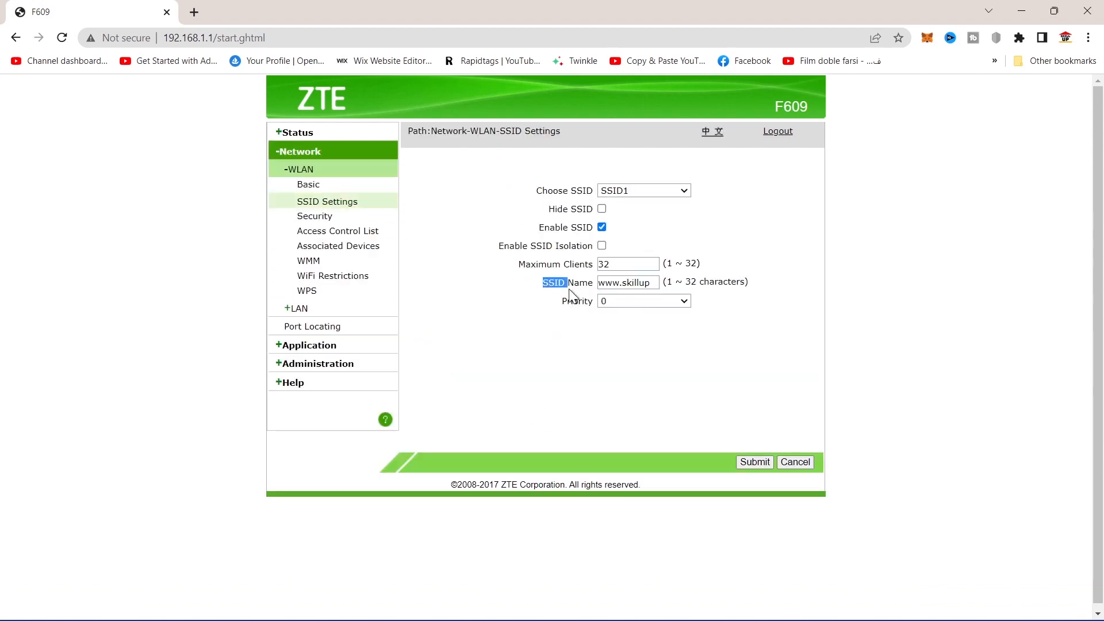
{"action": "triple_click", "coordinate": [627, 283]}
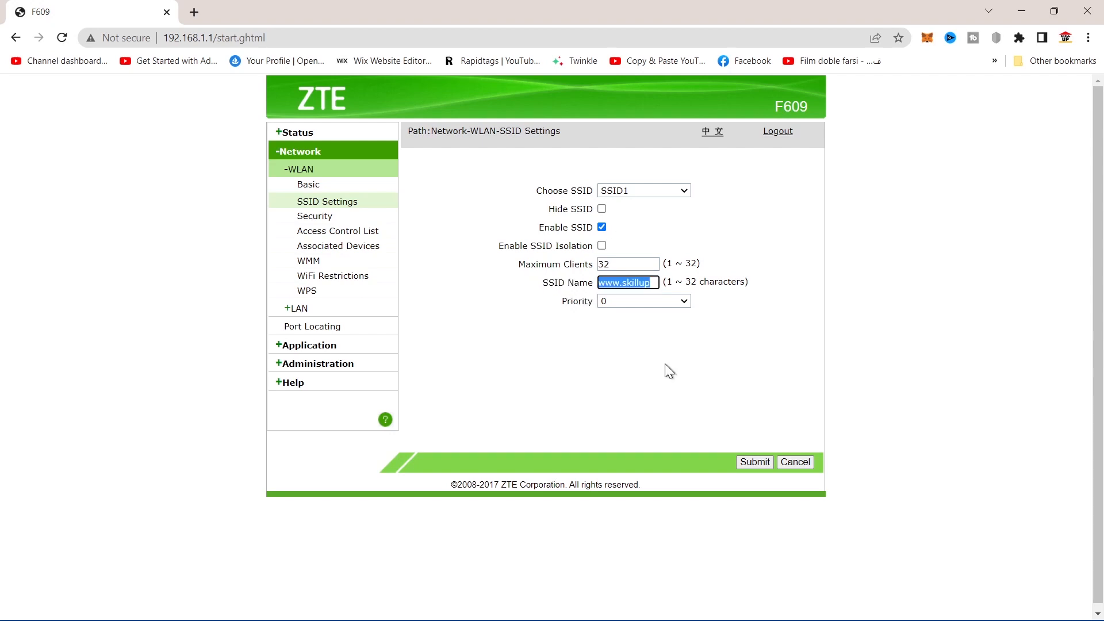
{"action": "mouse_move", "coordinate": [674, 357]}
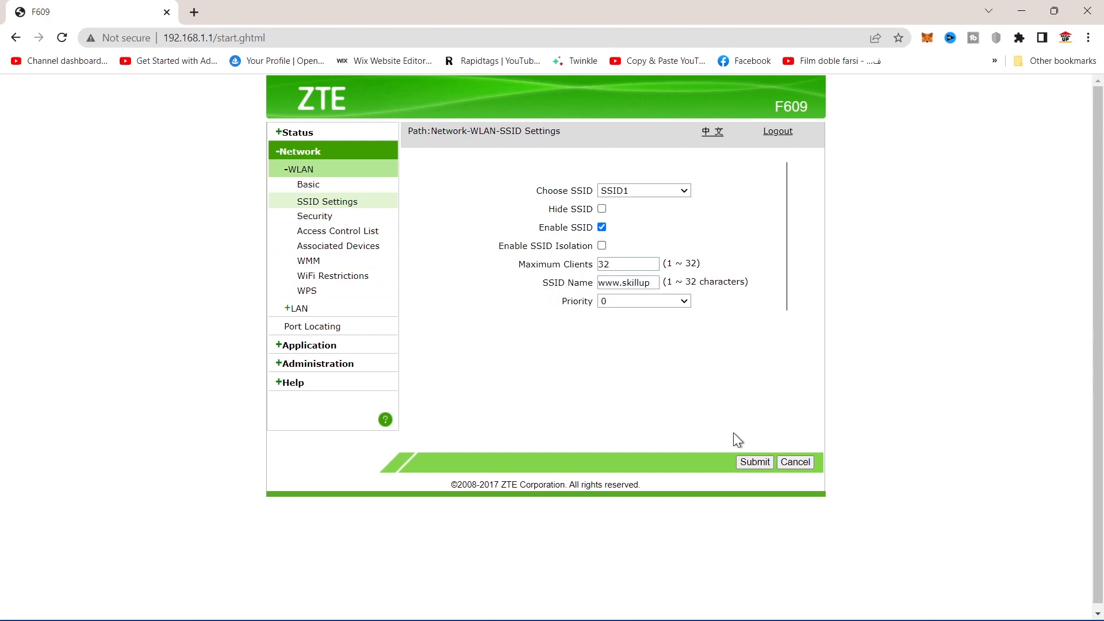
{"action": "left_click", "coordinate": [1084, 603]}
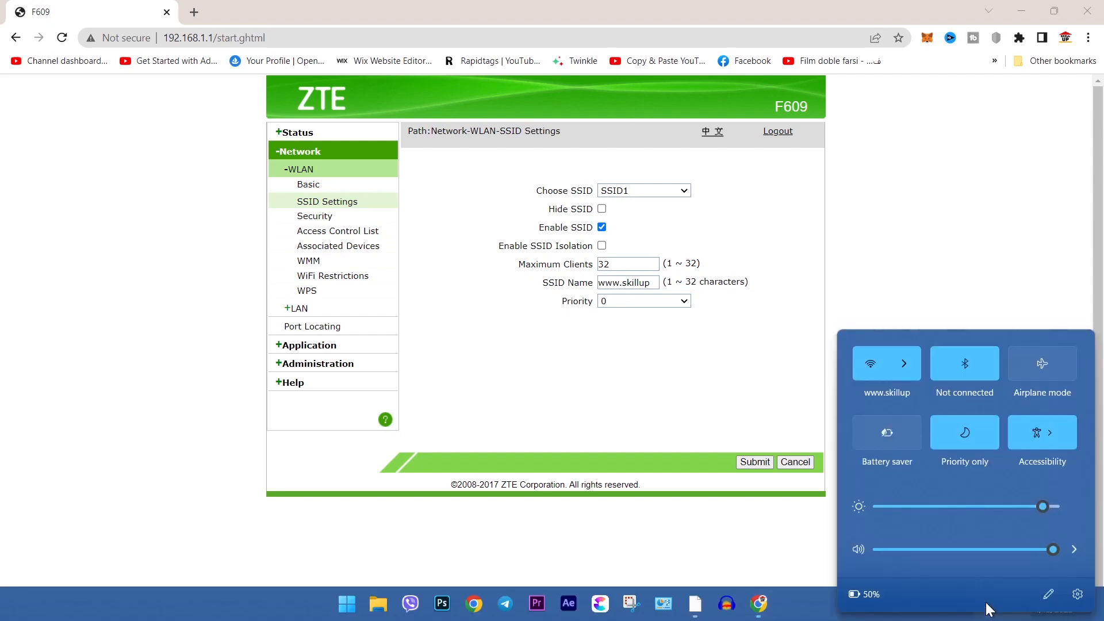
{"action": "left_click", "coordinate": [901, 363]}
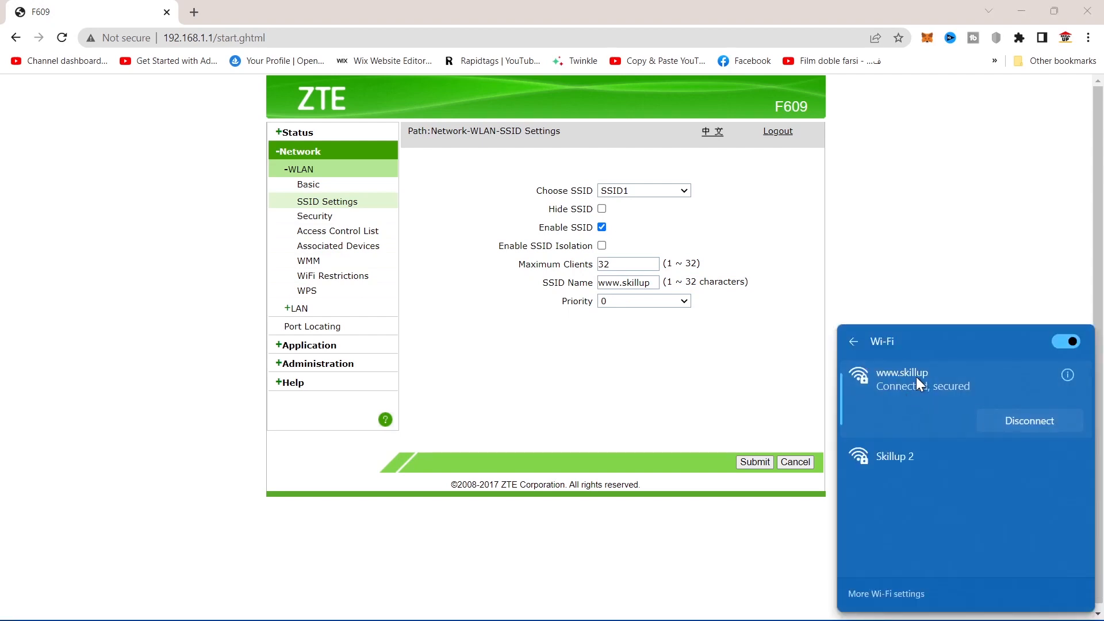
{"action": "mouse_move", "coordinate": [923, 392]}
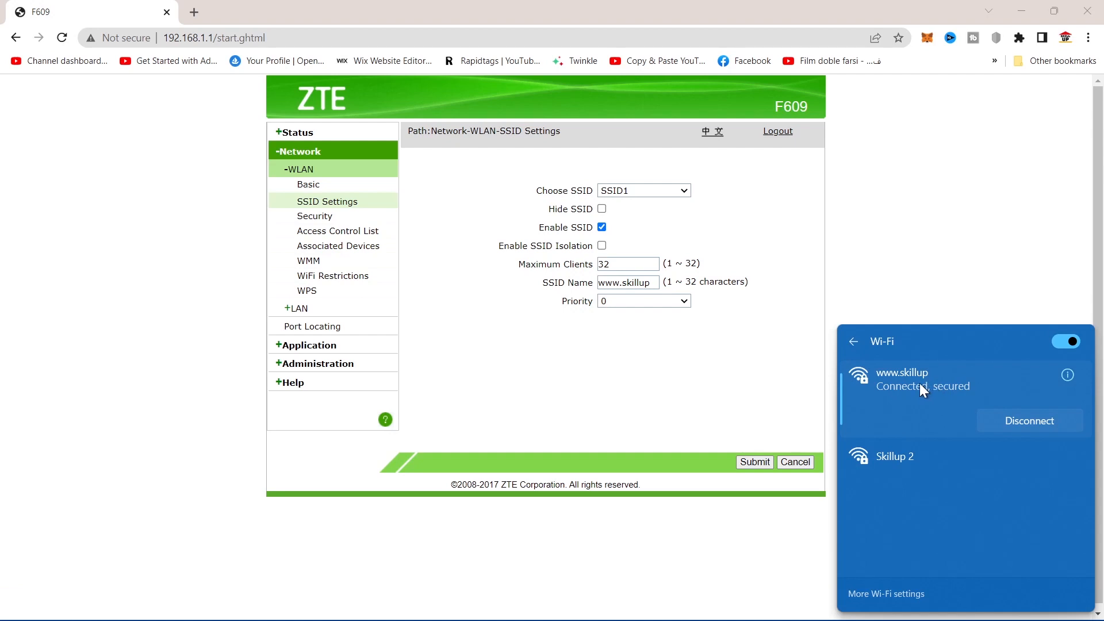
{"action": "mouse_move", "coordinate": [732, 385]}
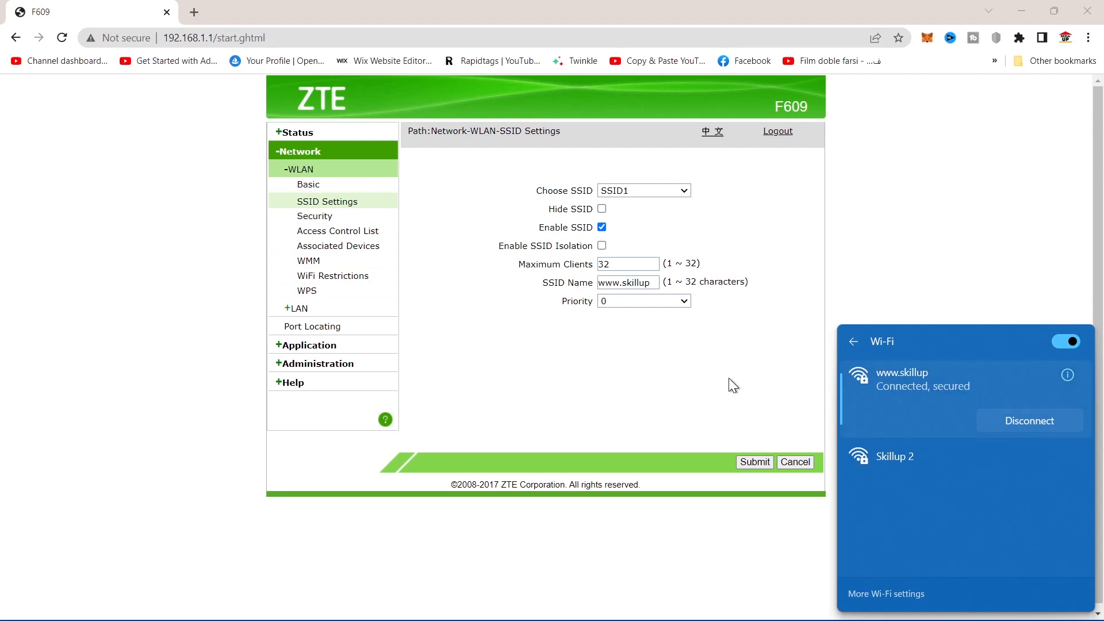
{"action": "left_click", "coordinate": [645, 283]}
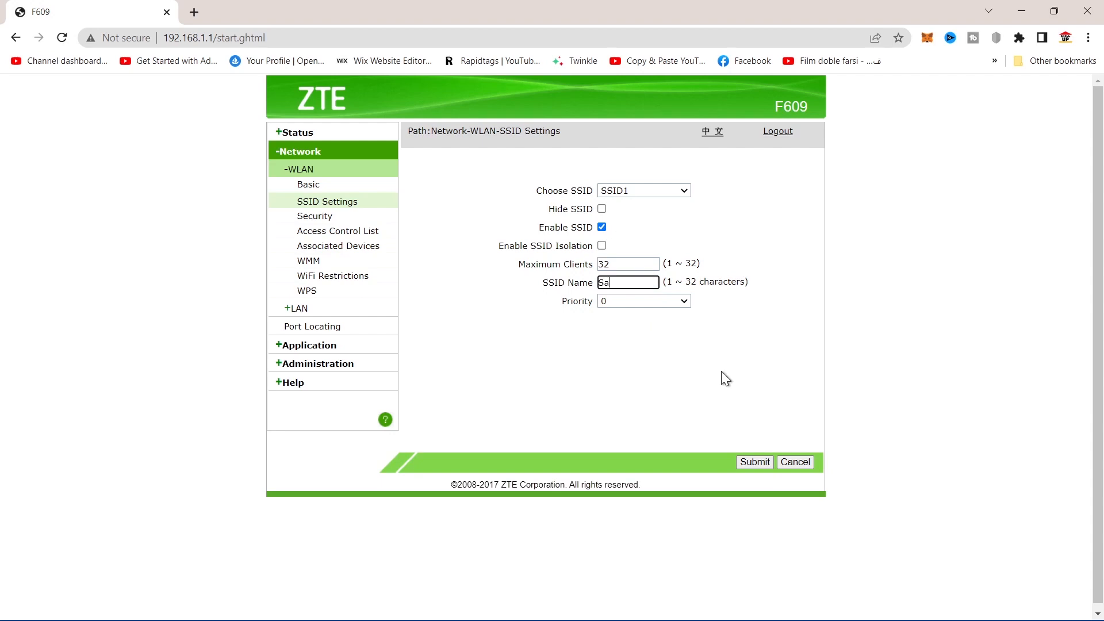
Step: Finish typing Sana@2023 as the SSID1 name and submit it
{"action": "type", "text": "na@"}
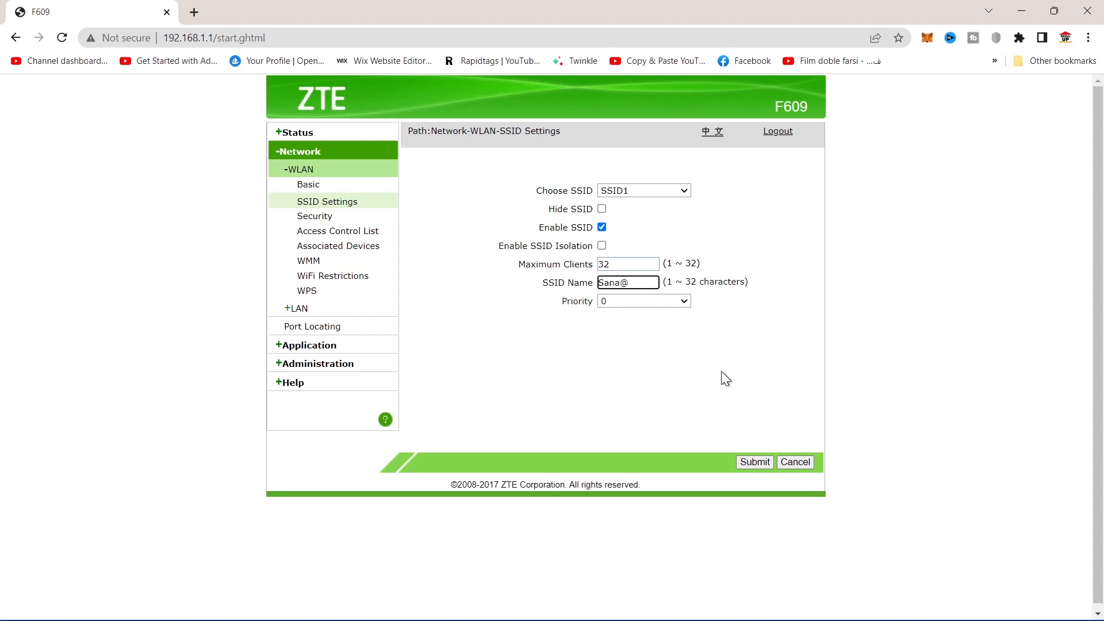
{"action": "type", "text": "2023"}
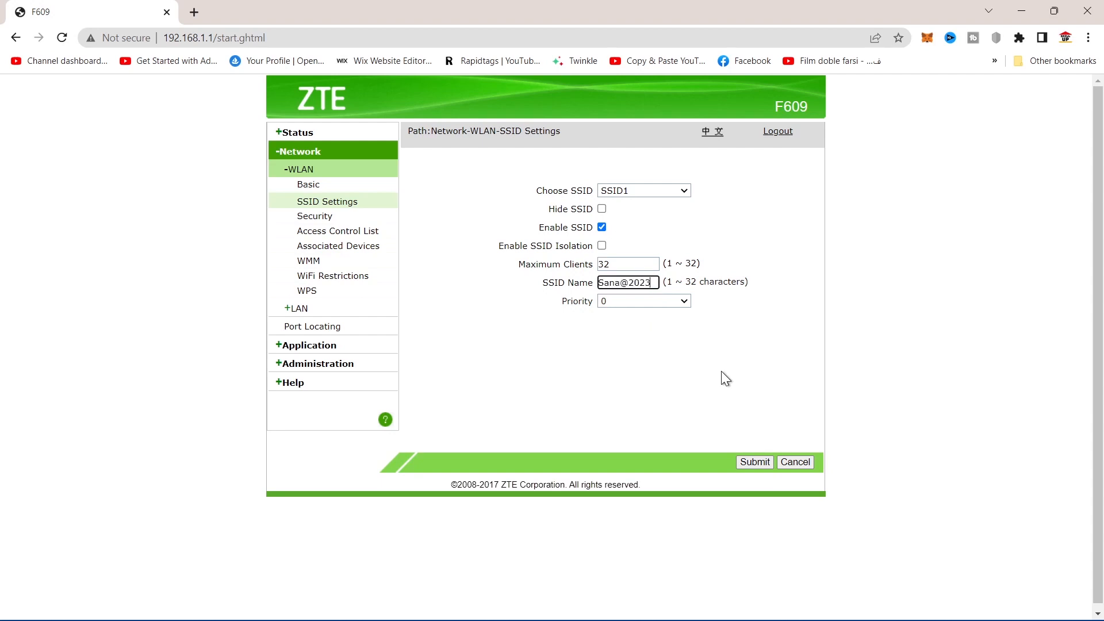
{"action": "mouse_move", "coordinate": [759, 491]}
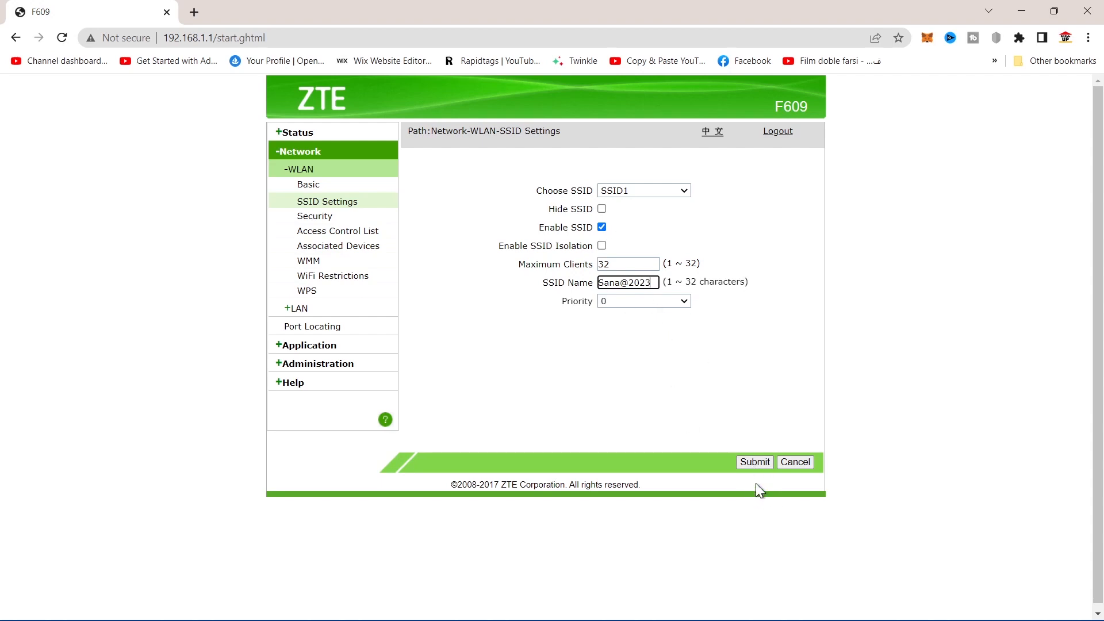
{"action": "left_click", "coordinate": [755, 462]}
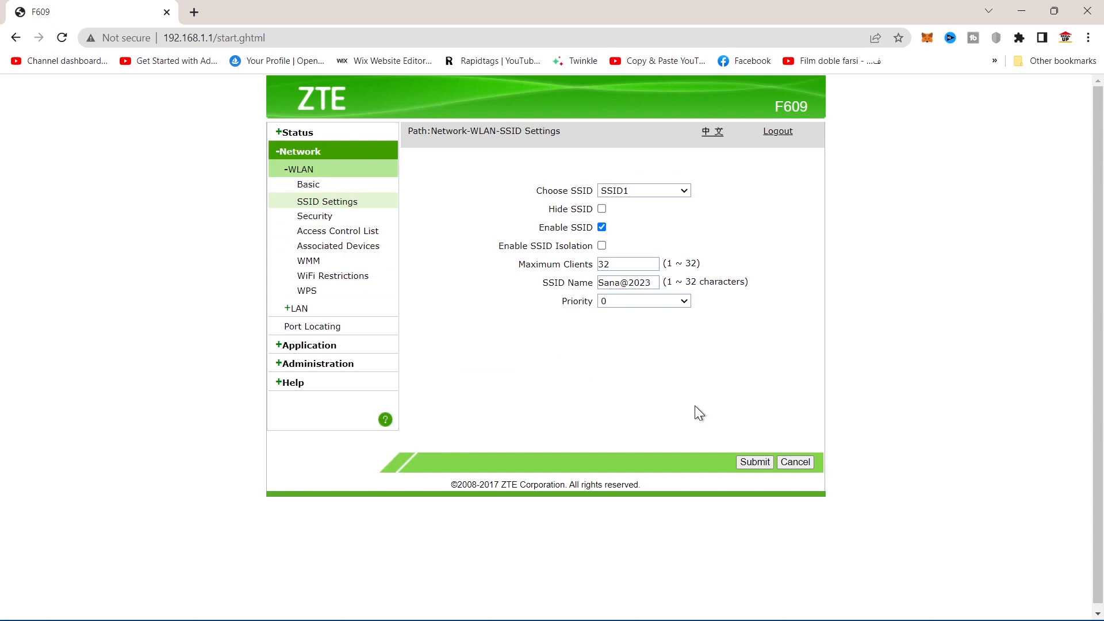
{"action": "mouse_move", "coordinate": [315, 216]}
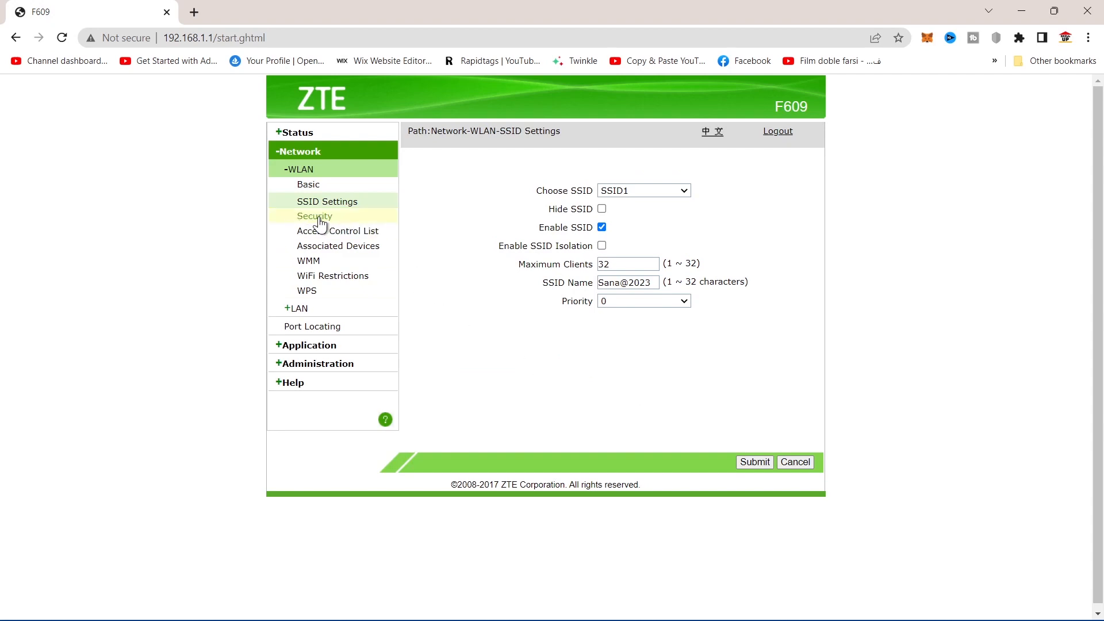
{"action": "left_click", "coordinate": [314, 215]}
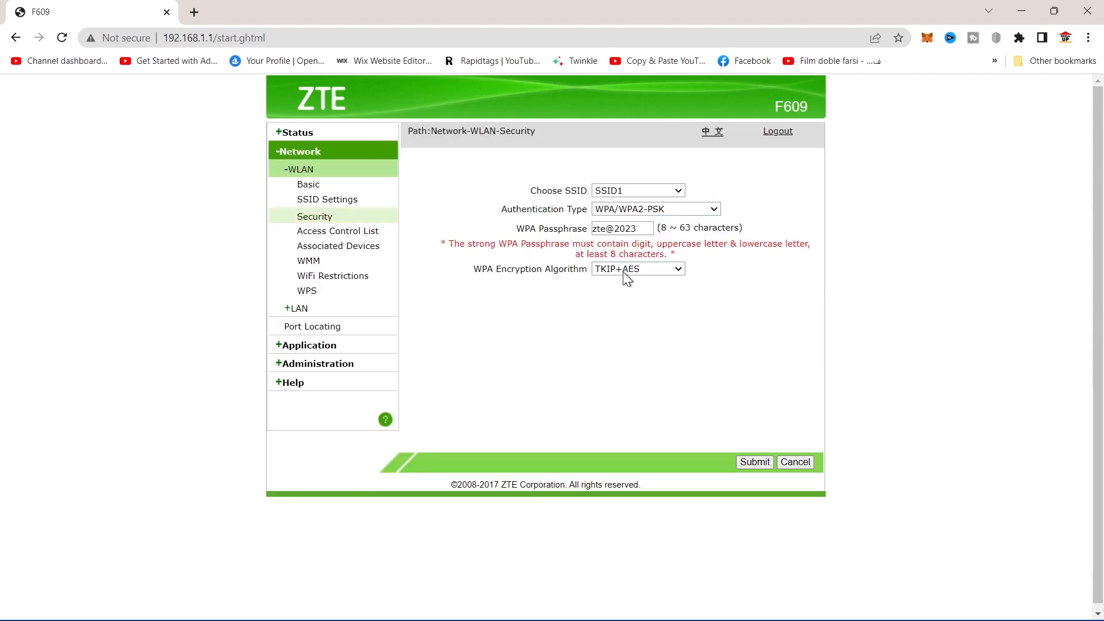
{"action": "left_click", "coordinate": [622, 227]}
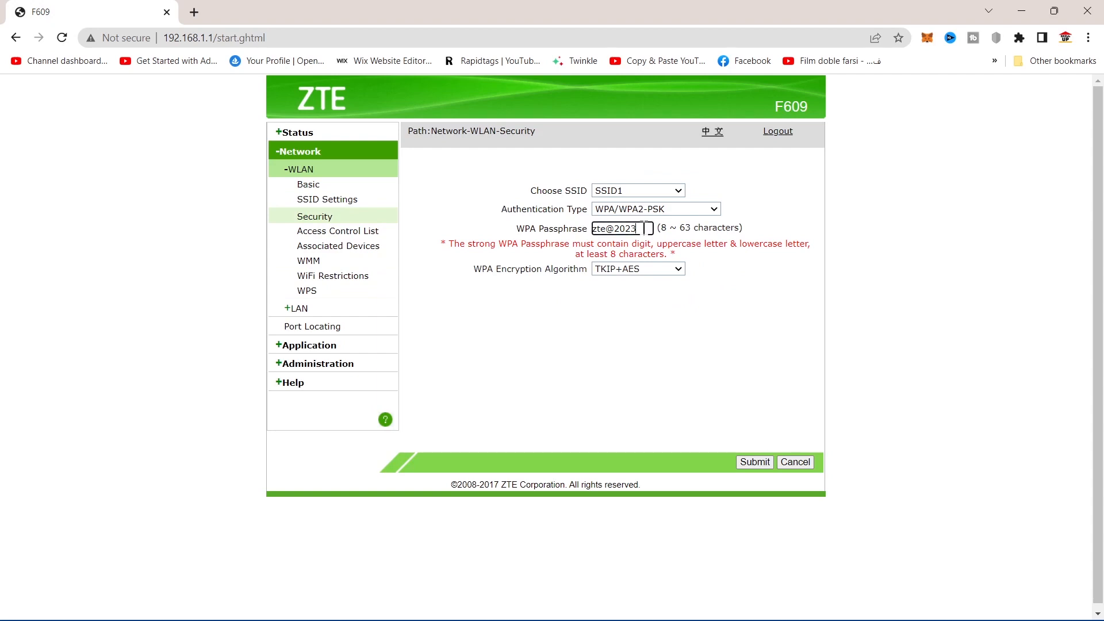
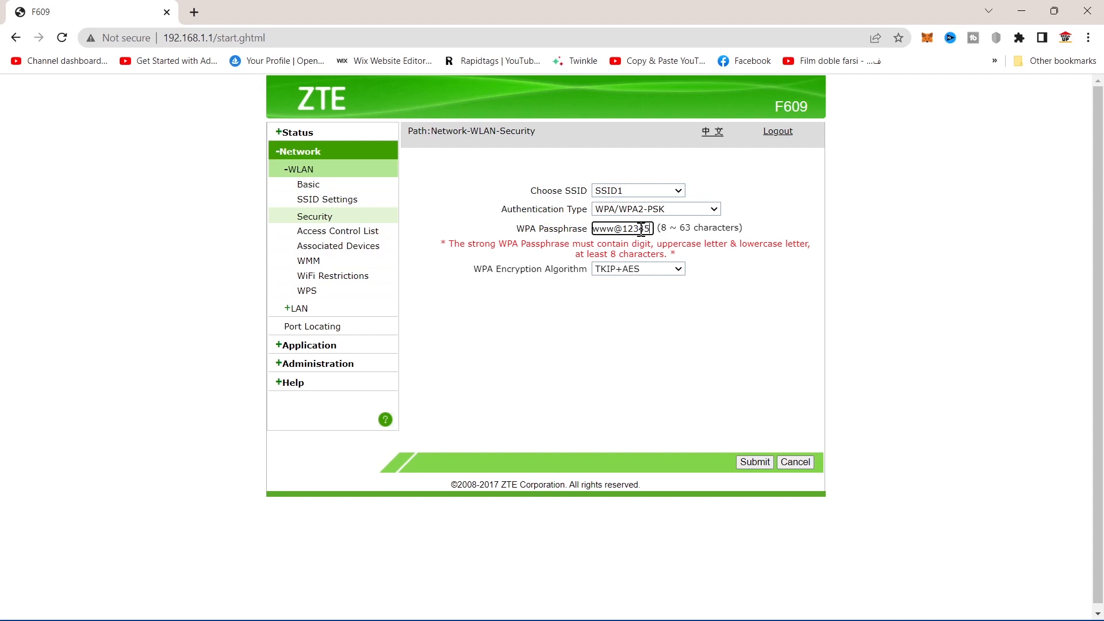
{"action": "mouse_move", "coordinate": [594, 319]}
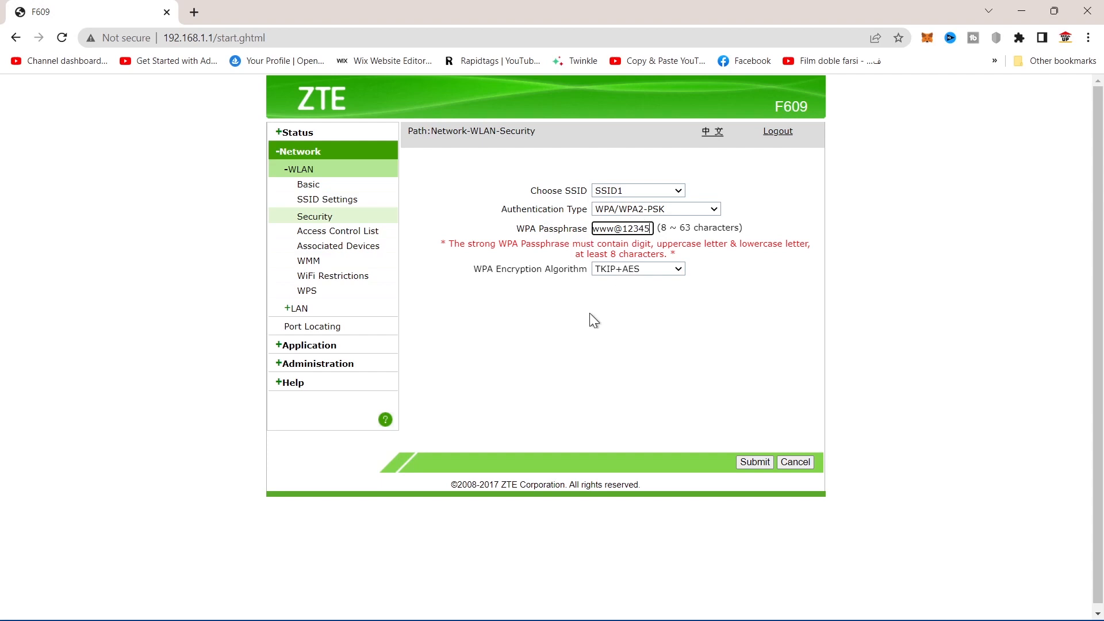
{"action": "left_click", "coordinate": [755, 462]}
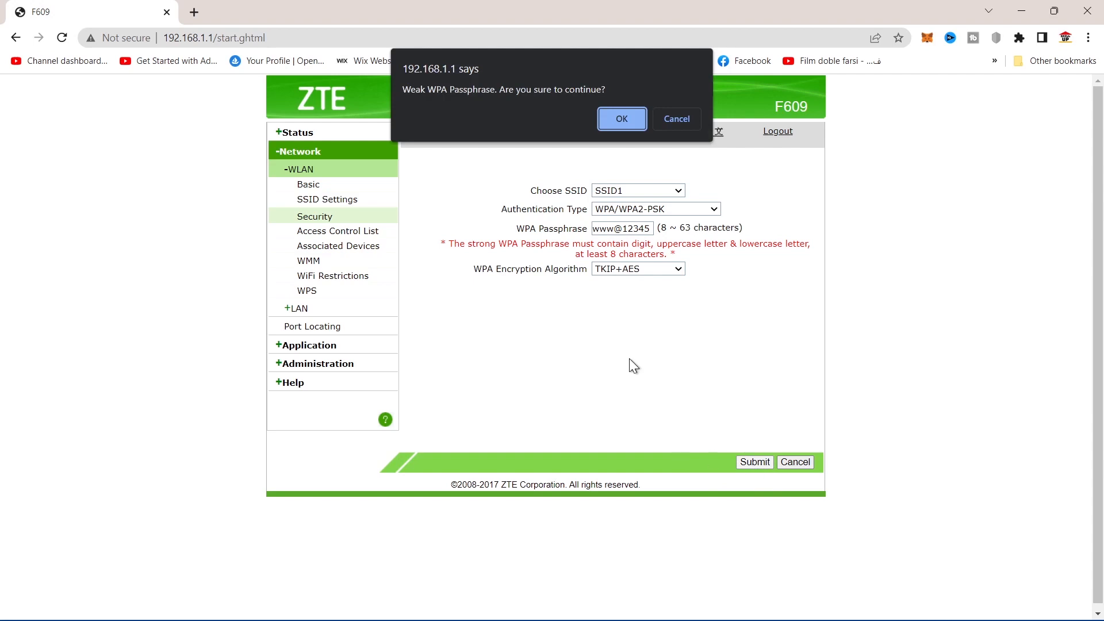
{"action": "left_click", "coordinate": [621, 118]}
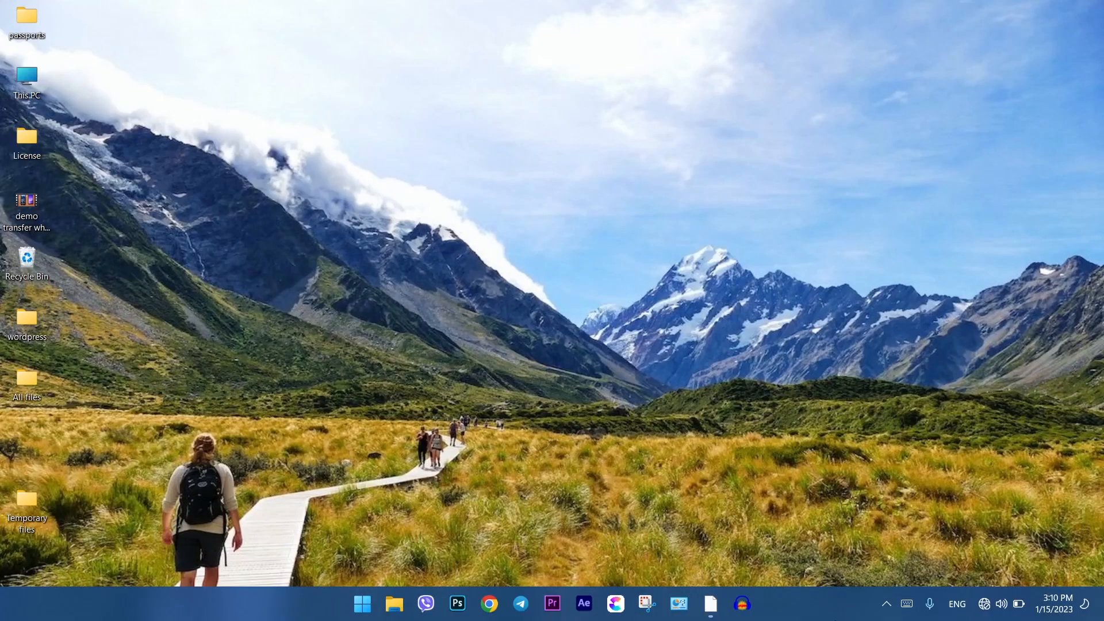
{"action": "mouse_move", "coordinate": [990, 614]}
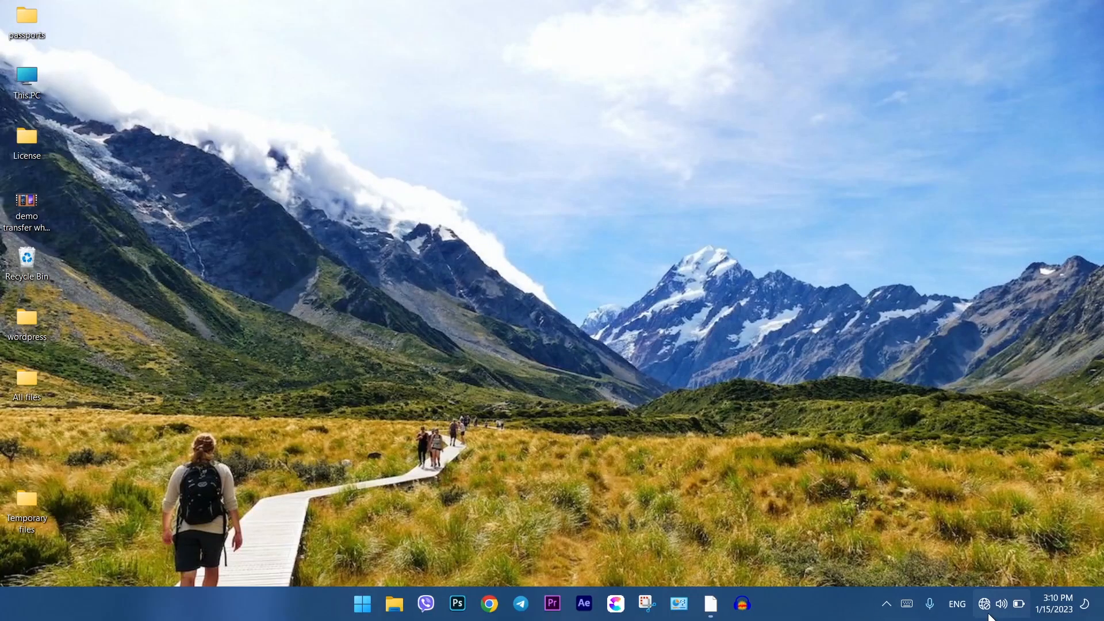
Step: From the tray's Wi-Fi list, choose the Sana@2023 network and start connecting
{"action": "left_click", "coordinate": [1000, 604]}
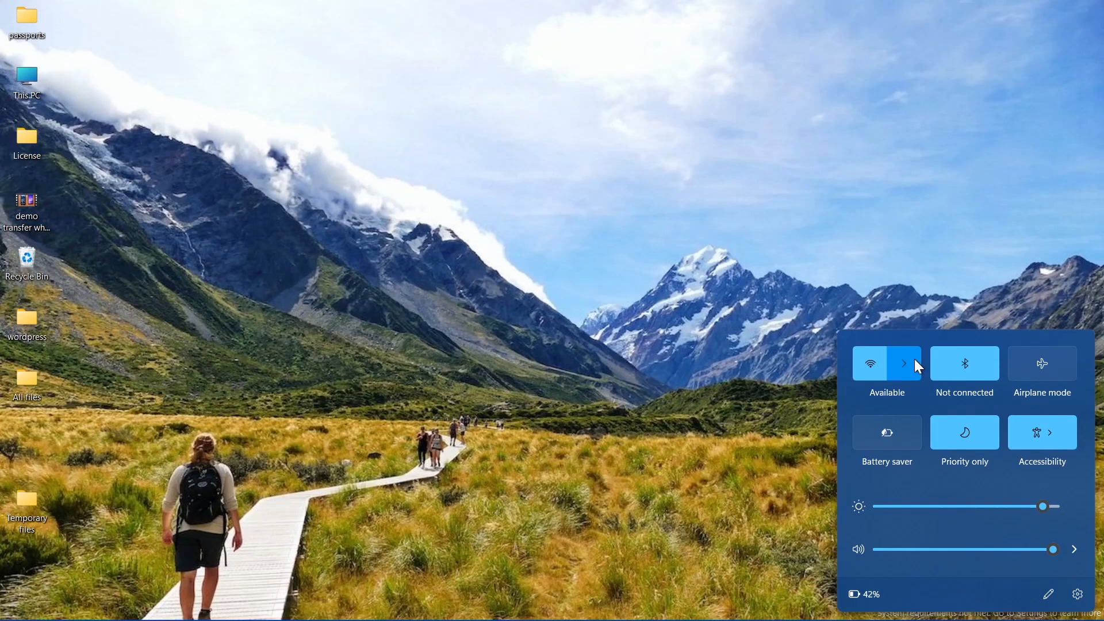
{"action": "left_click", "coordinate": [904, 363]}
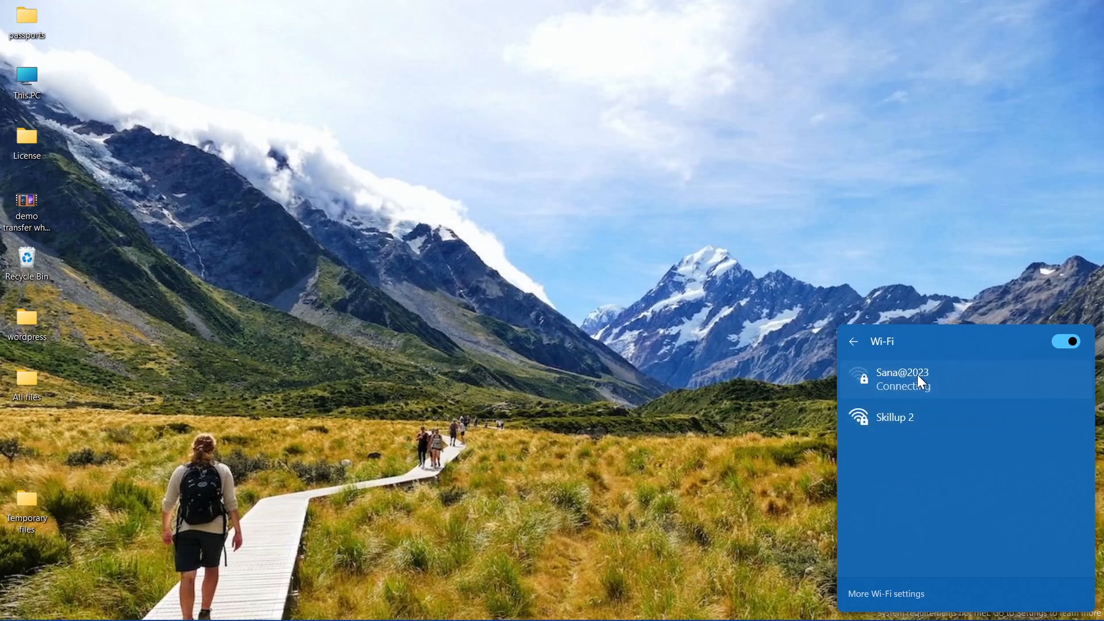
{"action": "left_click", "coordinate": [901, 378]}
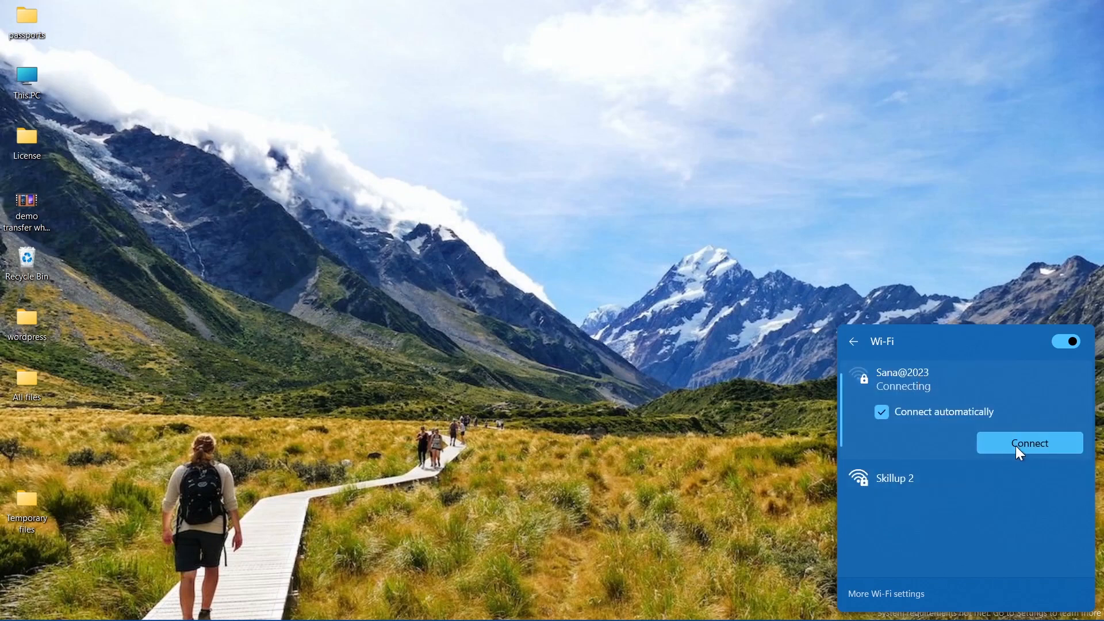
{"action": "left_click", "coordinate": [1028, 443]}
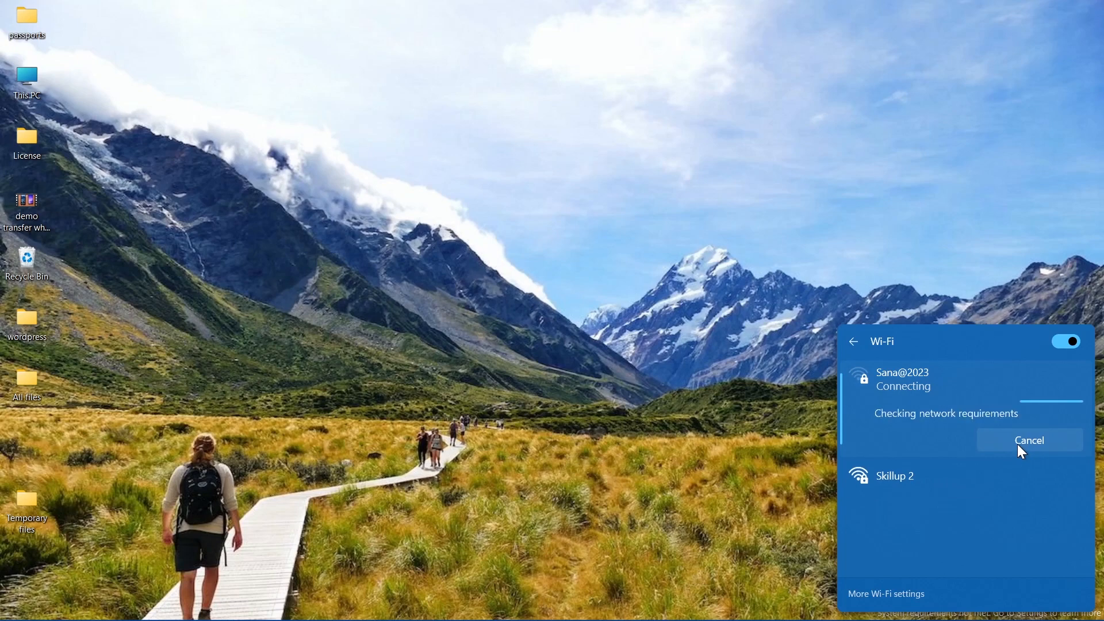
{"action": "mouse_move", "coordinate": [983, 526]}
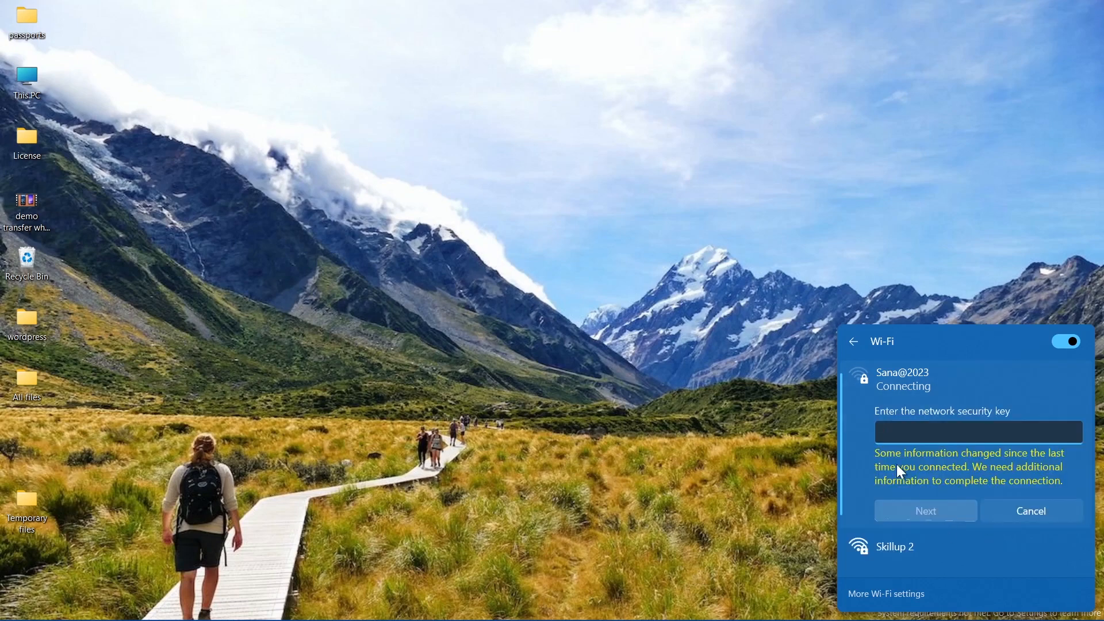
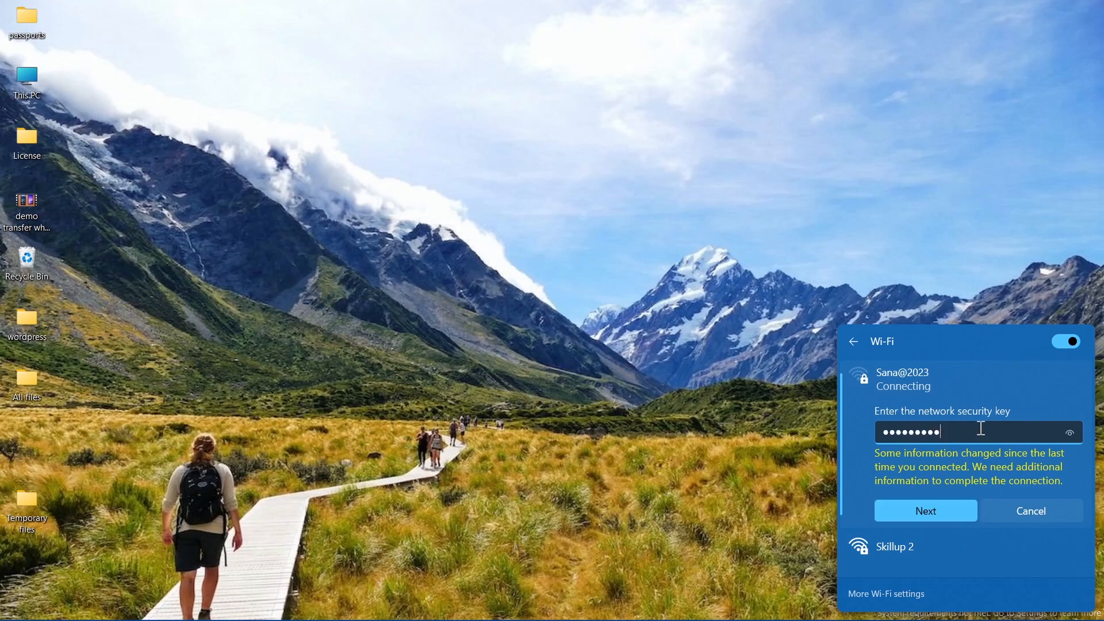
Step: Enter the new security key, briefly reveal it to check, and join Sana@2023
{"action": "left_click", "coordinate": [1069, 431]}
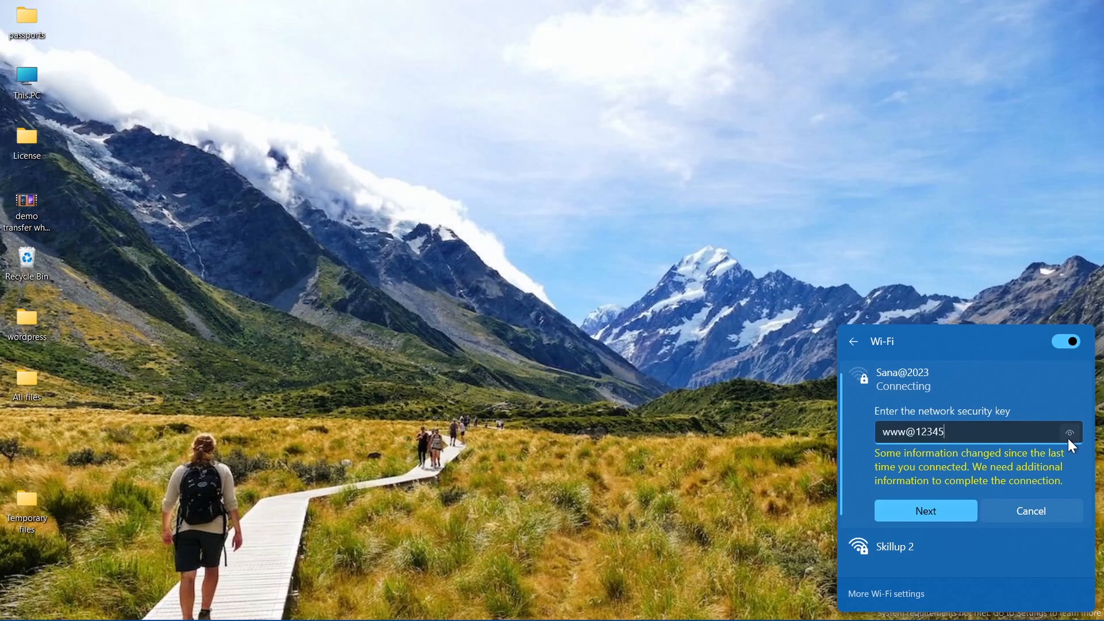
{"action": "left_click", "coordinate": [1068, 431]}
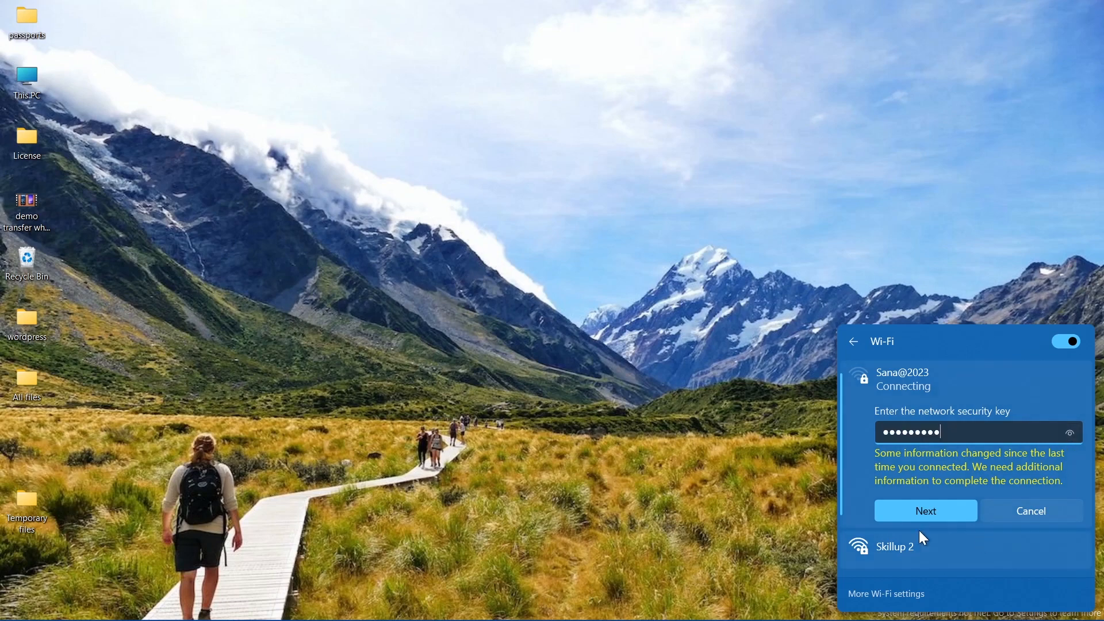
{"action": "left_click", "coordinate": [924, 510]}
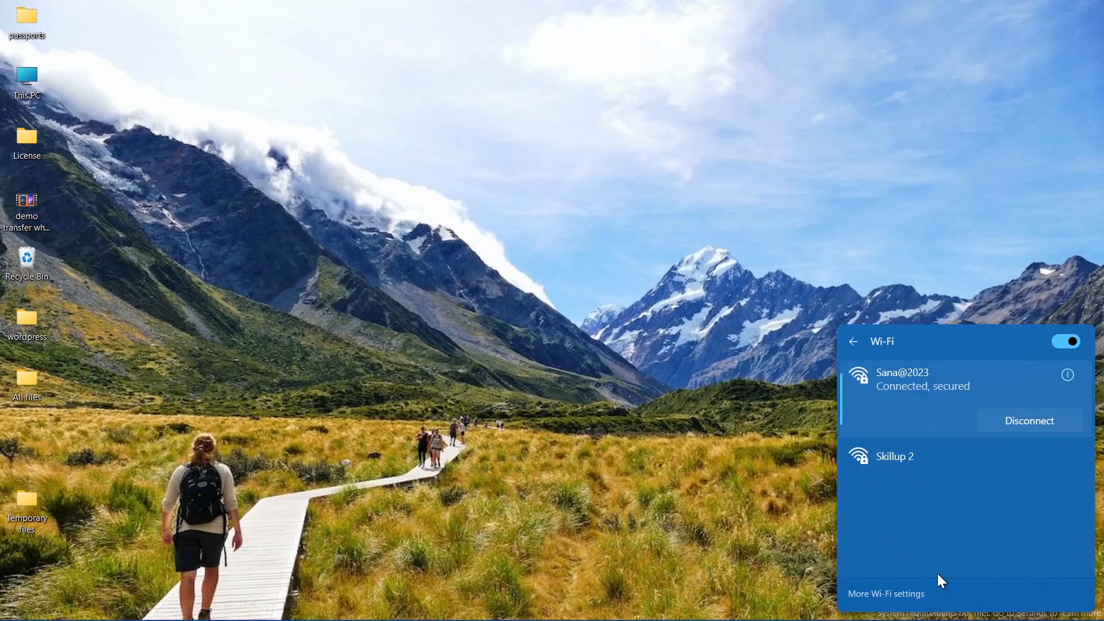
{"action": "mouse_move", "coordinate": [904, 399]}
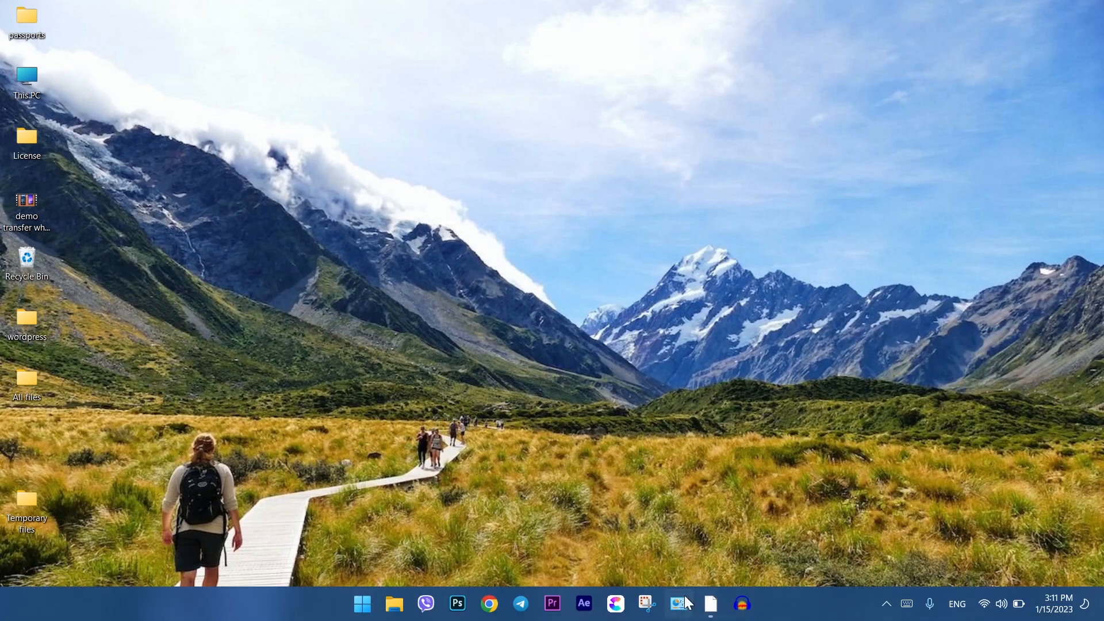
Step: Bring Chrome forward and load the YouTube home page over the Sana@2023 connection
{"action": "left_click", "coordinate": [489, 604]}
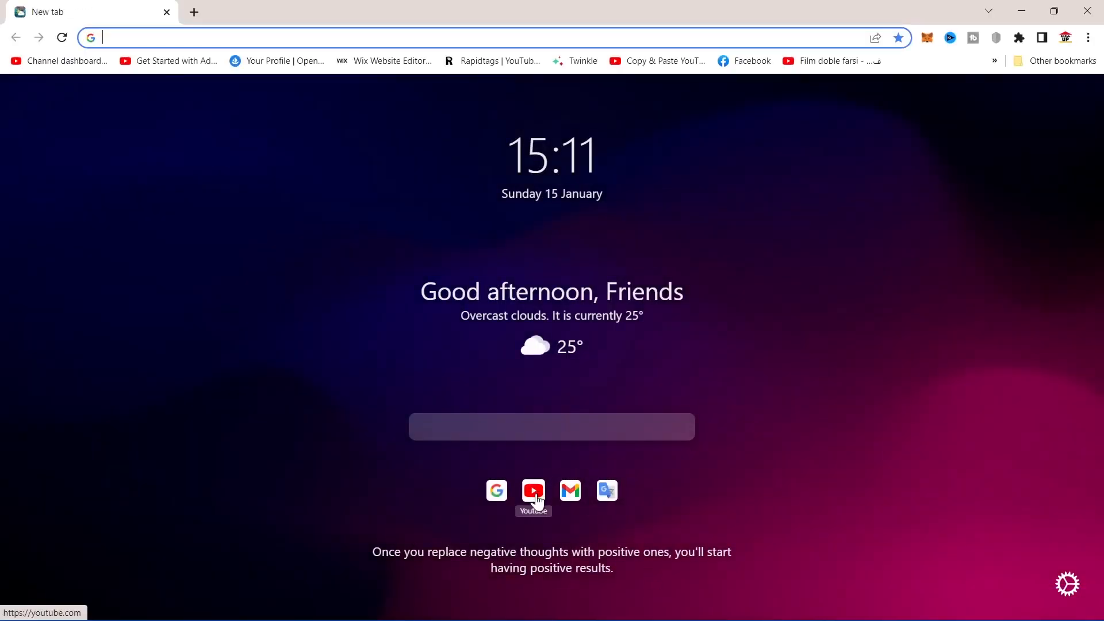
{"action": "left_click", "coordinate": [532, 490]}
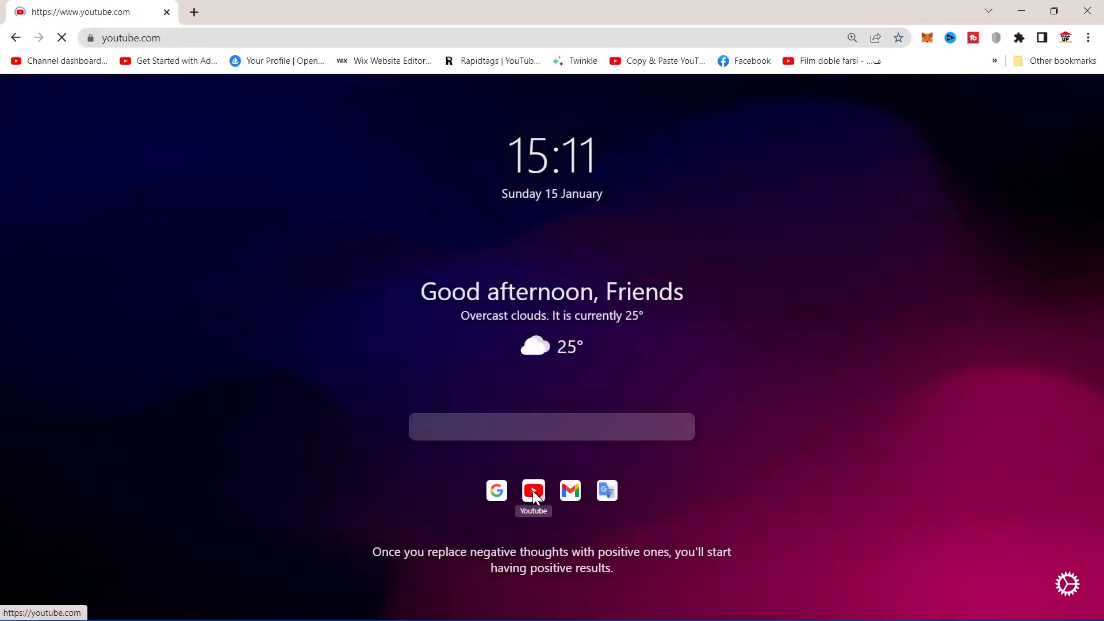
{"action": "left_click", "coordinate": [533, 489]}
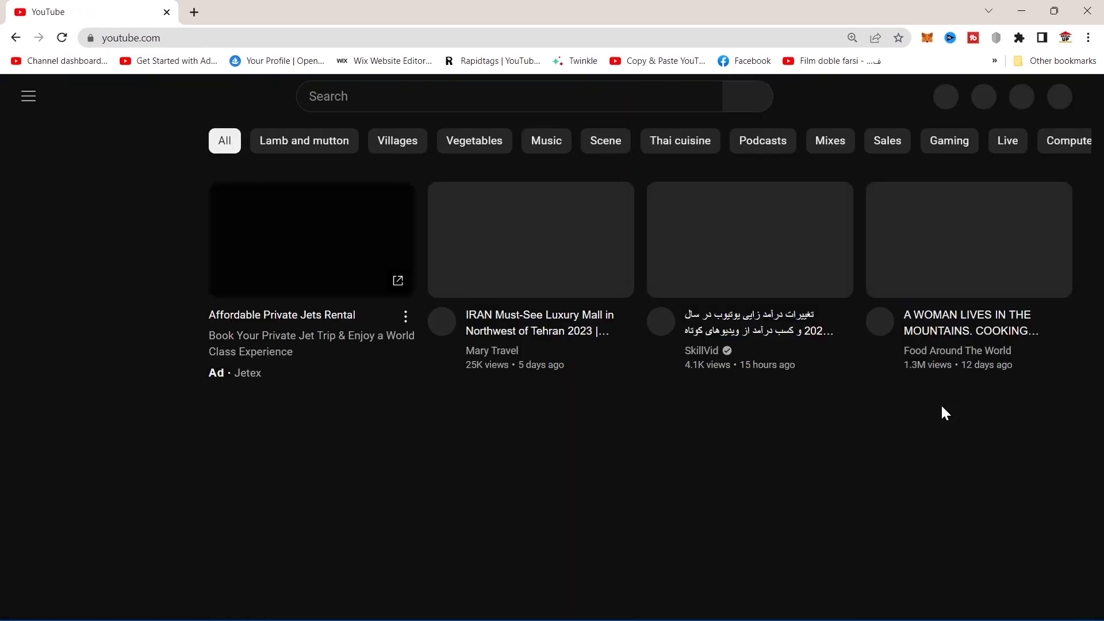